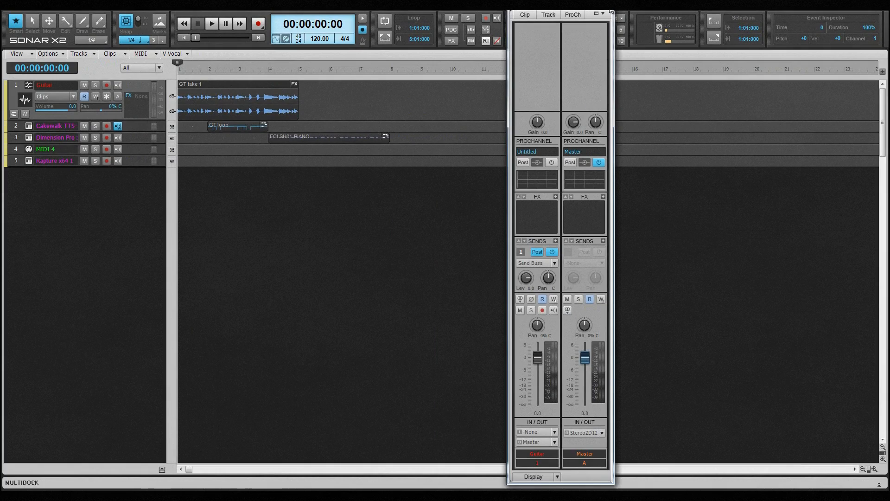
- Switch the Inspector's right-hand strip from Master to the Send Buss beside Guitar
{"action": "left_click", "coordinate": [609, 10]}
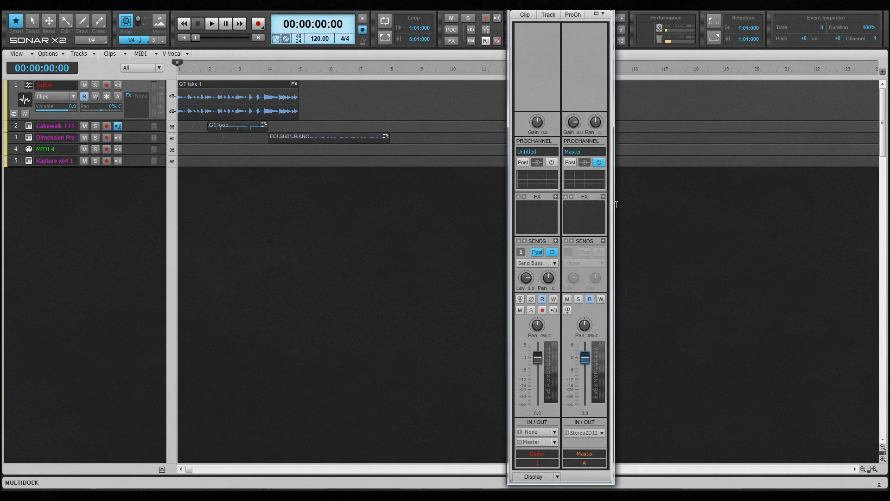
{"action": "mouse_move", "coordinate": [612, 206]}
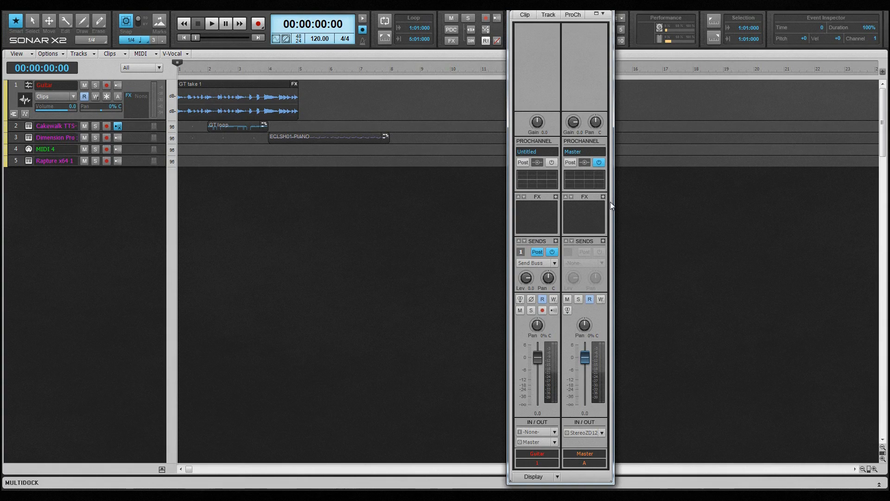
{"action": "mouse_move", "coordinate": [590, 209]}
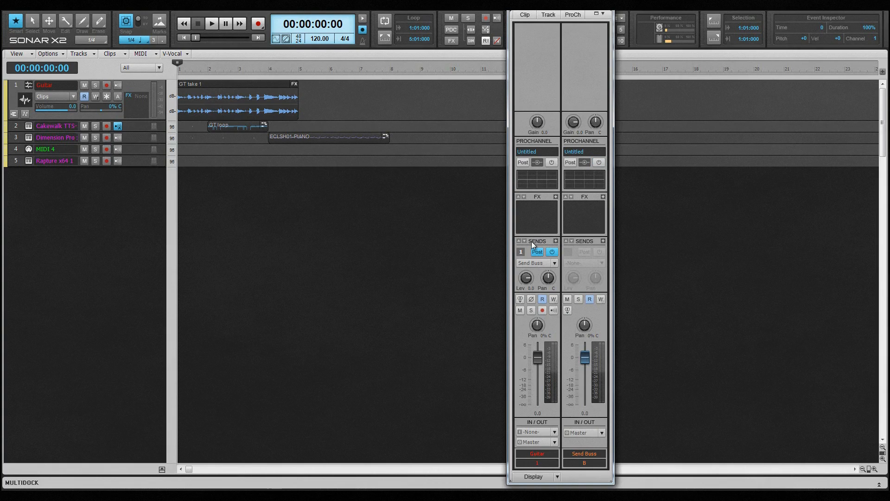
{"action": "mouse_move", "coordinate": [444, 215]}
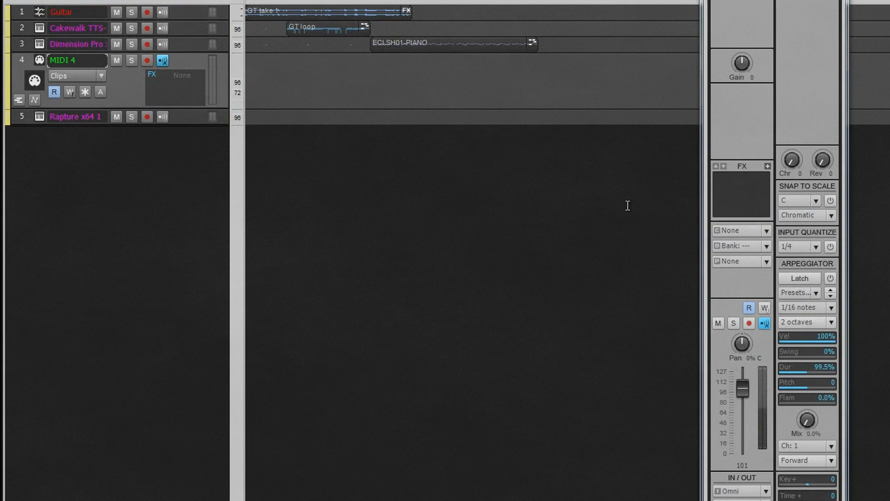
{"action": "mouse_move", "coordinate": [179, 127]}
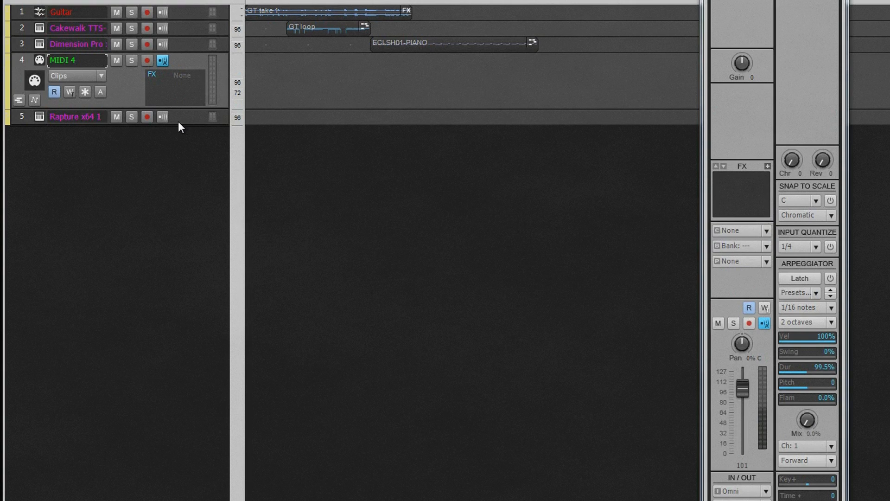
{"action": "mouse_move", "coordinate": [174, 122]}
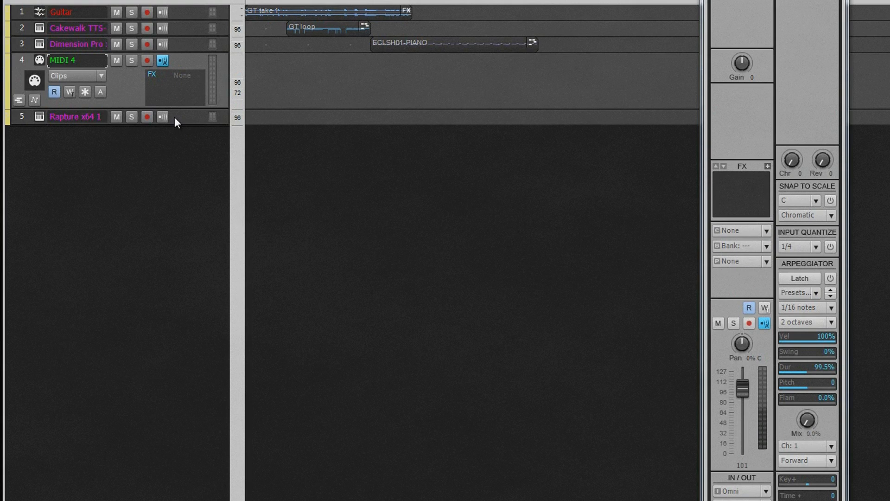
- Select the Rapture x64 1 track so its strip appears beside Master
{"action": "left_click", "coordinate": [75, 117]}
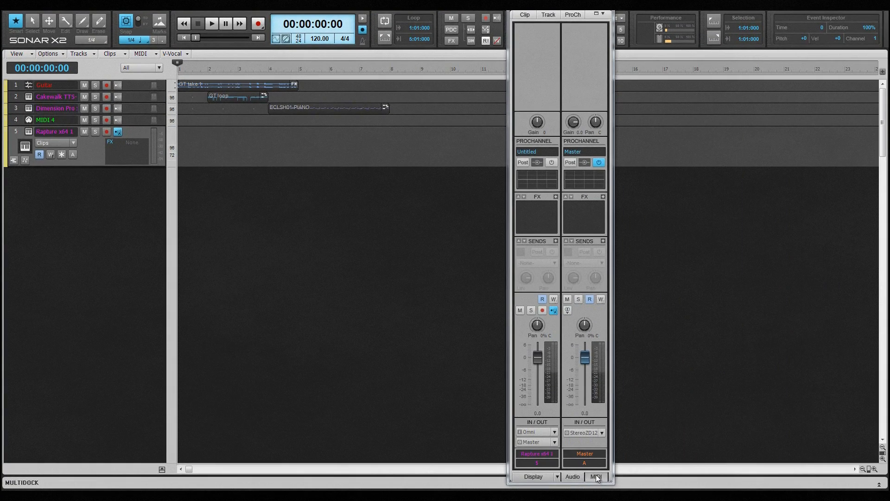
- Switch the Inspector strip to MIDI controls and then back to Audio controls
{"action": "left_click", "coordinate": [595, 476]}
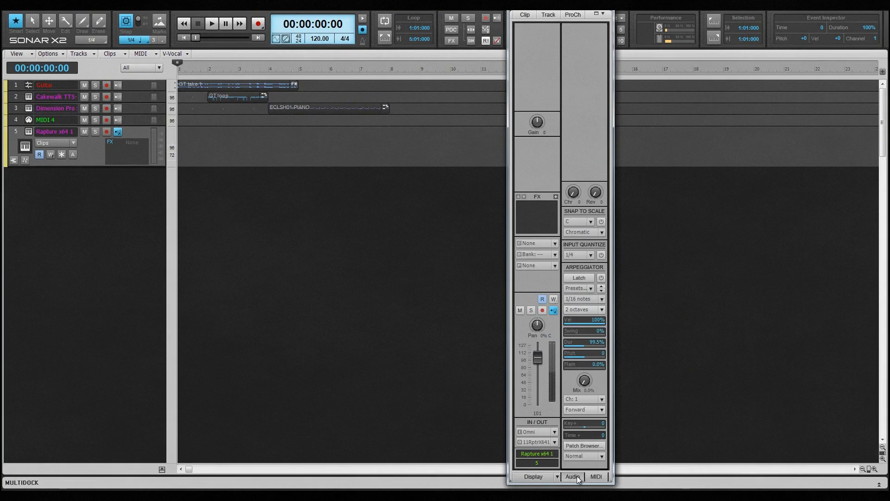
{"action": "left_click", "coordinate": [572, 476]}
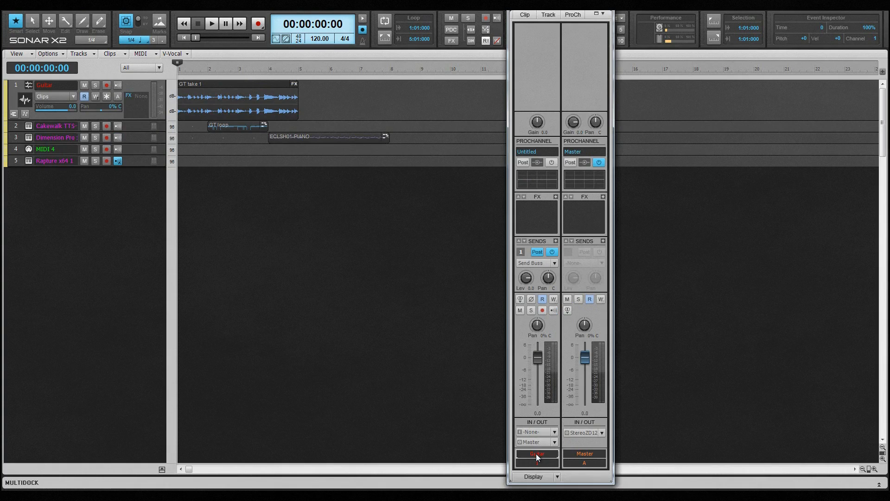
- Select the Dimension Pro track and show the Clip properties tab in the Inspector
{"action": "left_click", "coordinate": [536, 453]}
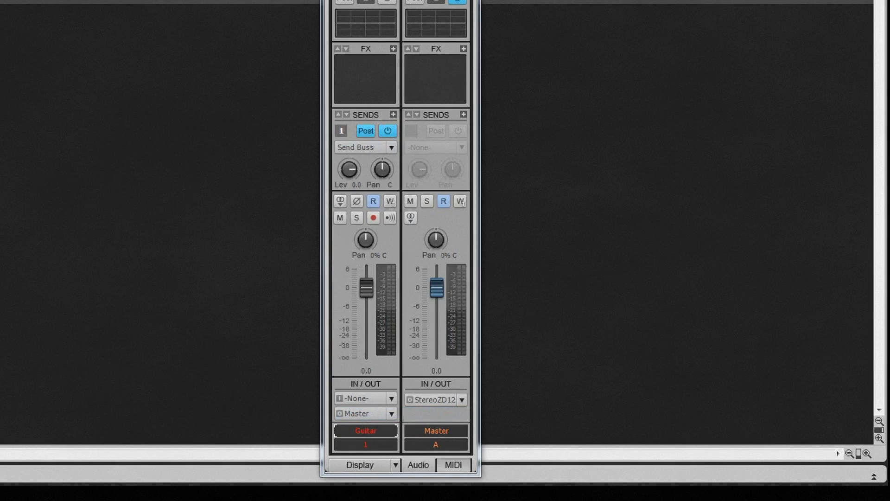
{"action": "left_click", "coordinate": [390, 398]}
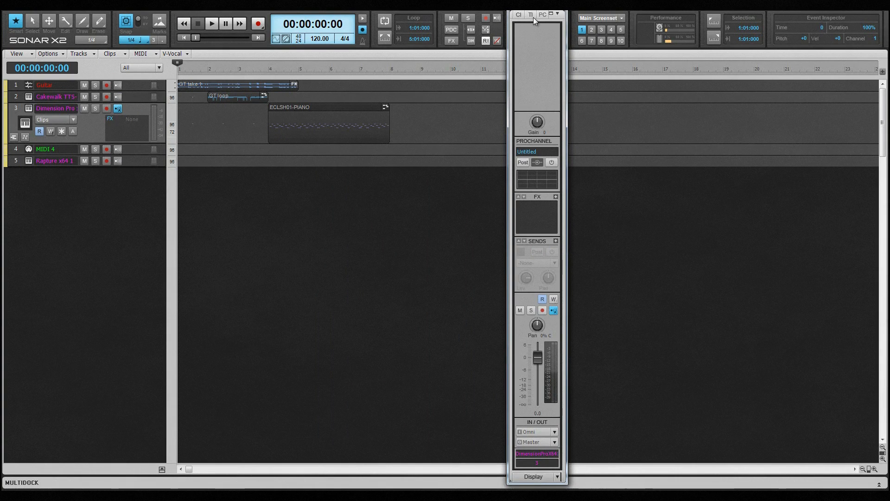
{"action": "left_click", "coordinate": [547, 14]}
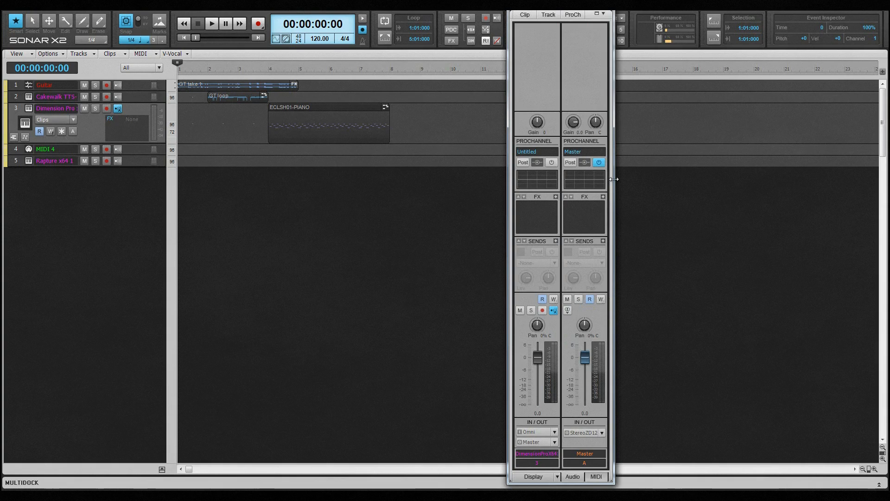
{"action": "left_click", "coordinate": [523, 14]}
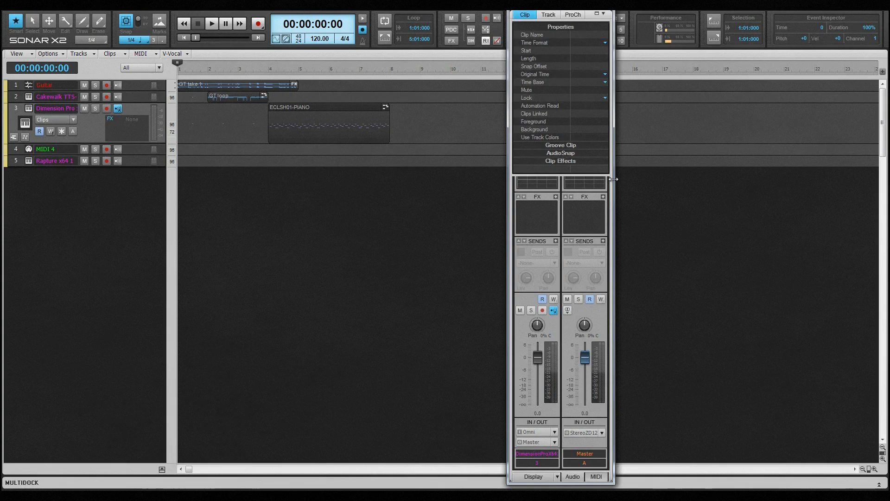
- Enter 'Piano' as the piano clip's Clip Name and 'Guitars' for both guitar clips
{"action": "left_click", "coordinate": [326, 122]}
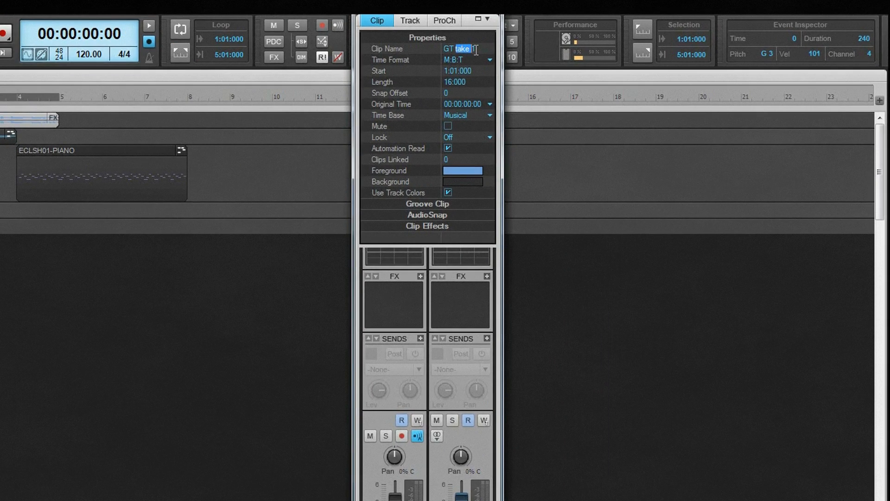
{"action": "key", "text": "Delete"}
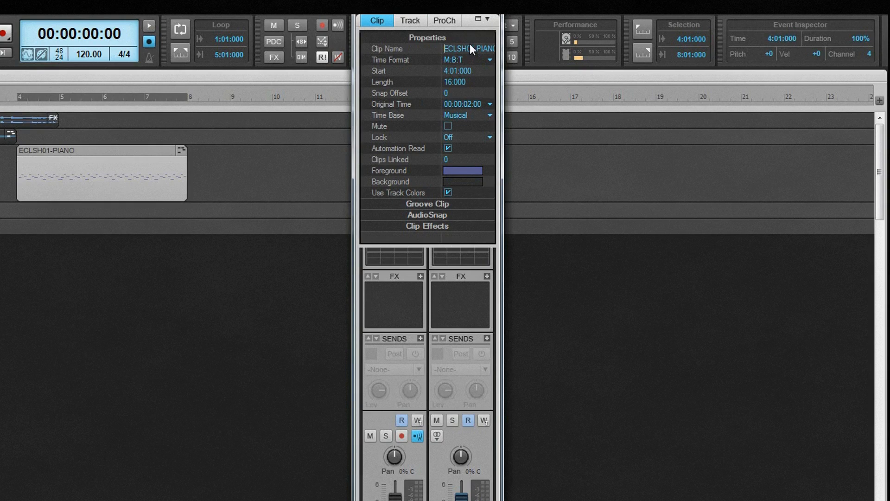
{"action": "type", "text": "Piano"}
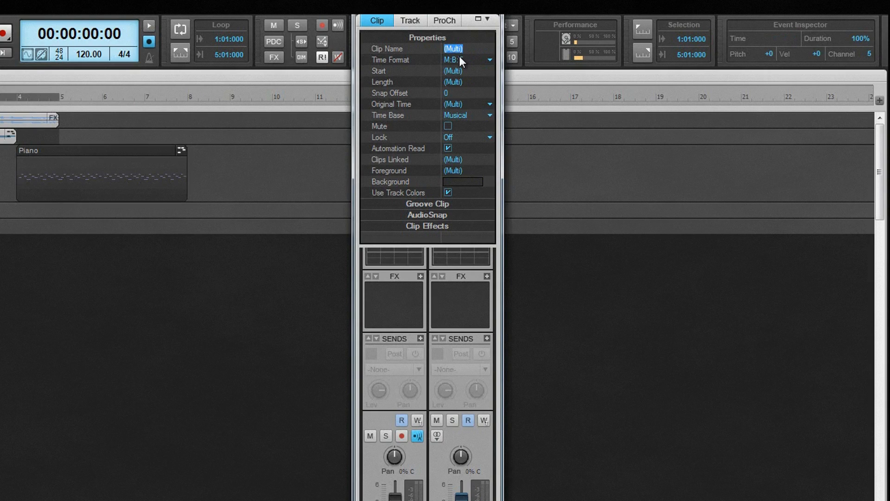
{"action": "type", "text": "Guitars"}
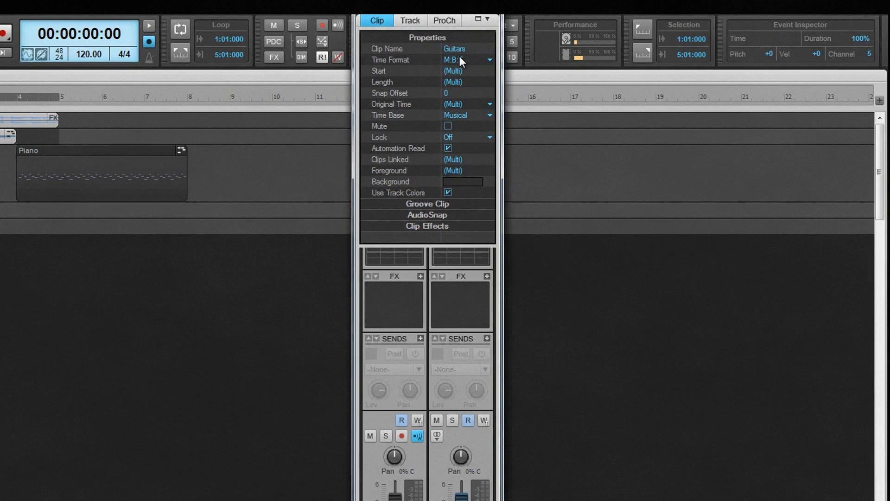
{"action": "mouse_move", "coordinate": [459, 62]}
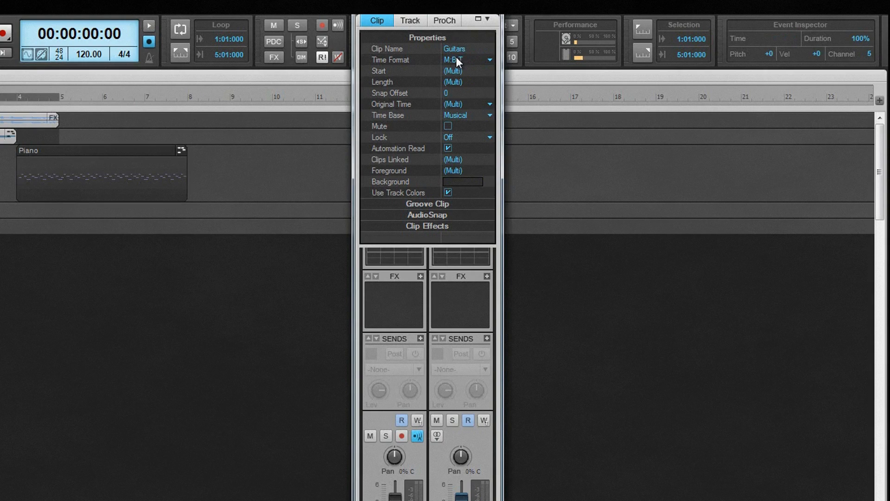
{"action": "left_click", "coordinate": [102, 176]}
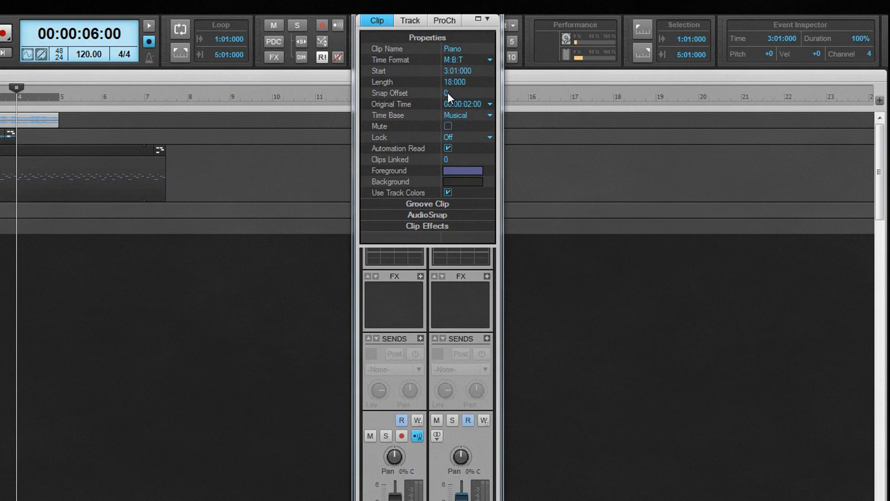
- Change the Guitars clip's Snap Offset from 96091 to 0
{"action": "left_click", "coordinate": [459, 94]}
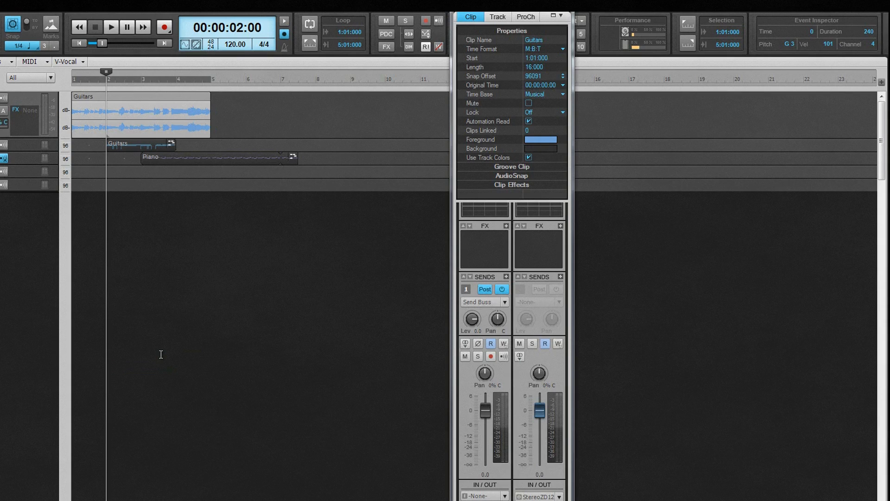
{"action": "mouse_move", "coordinate": [545, 74]}
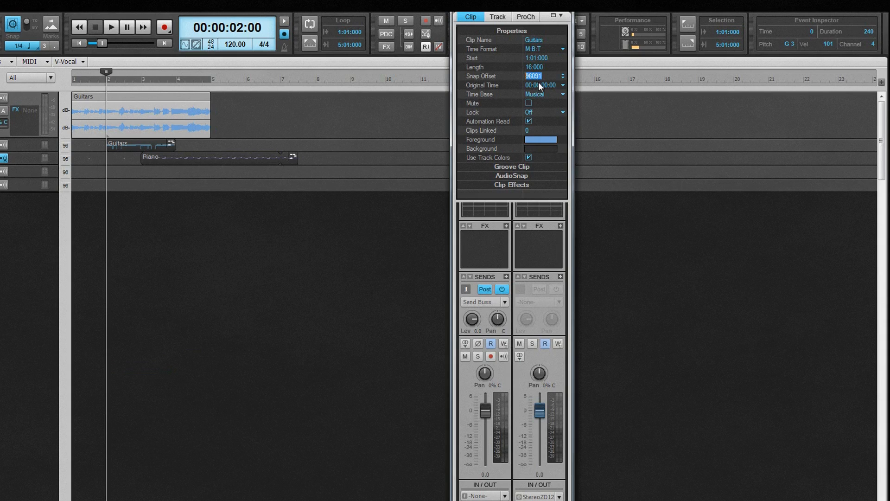
{"action": "type", "text": "0"}
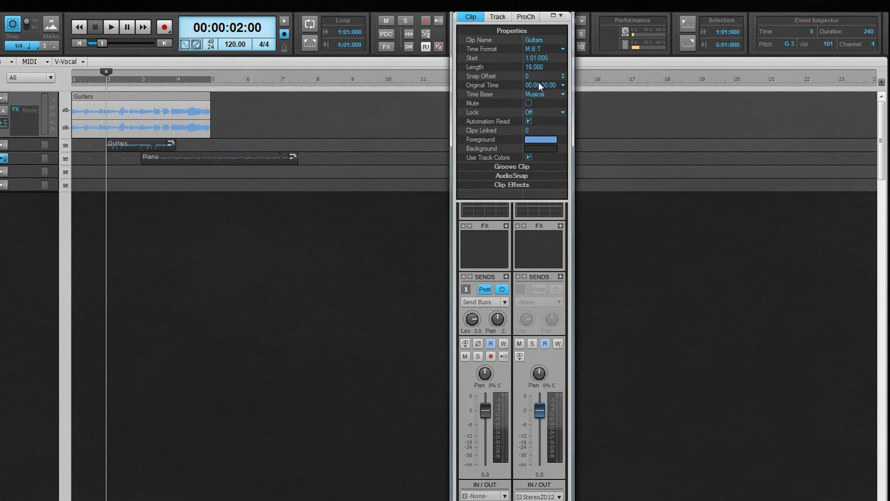
{"action": "mouse_move", "coordinate": [561, 96]}
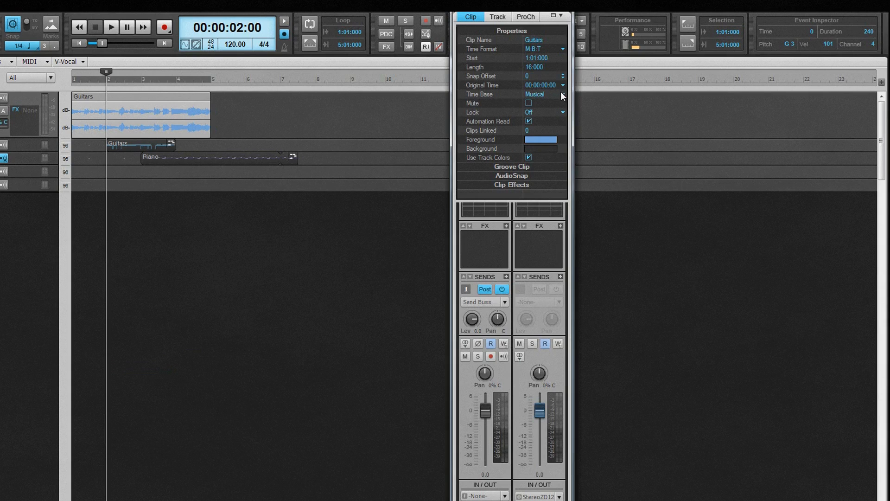
{"action": "left_click", "coordinate": [560, 94]}
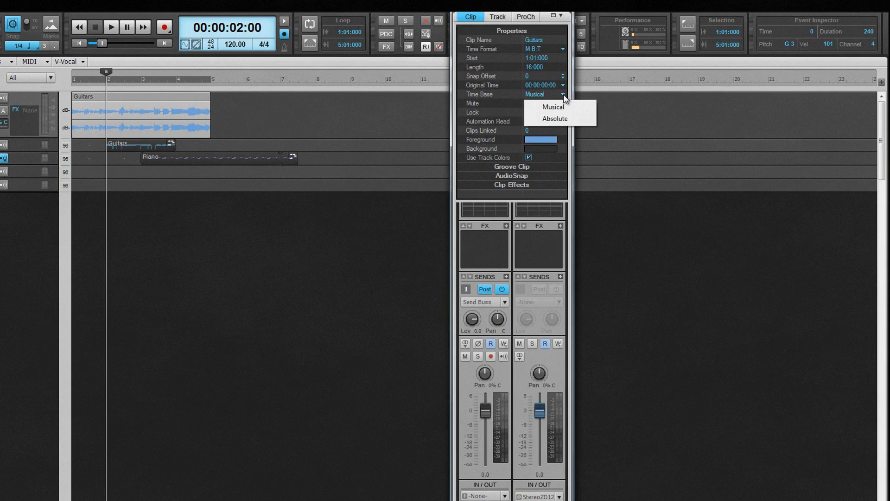
{"action": "mouse_move", "coordinate": [506, 109]}
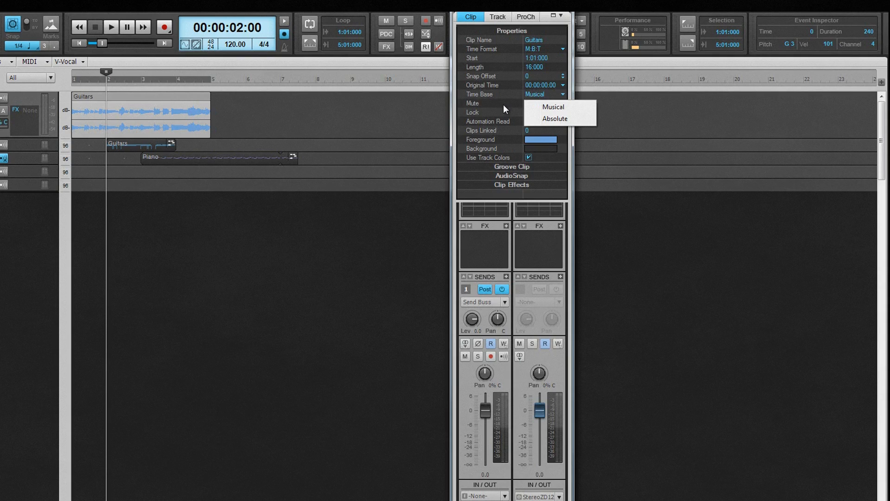
{"action": "left_click", "coordinate": [551, 107]}
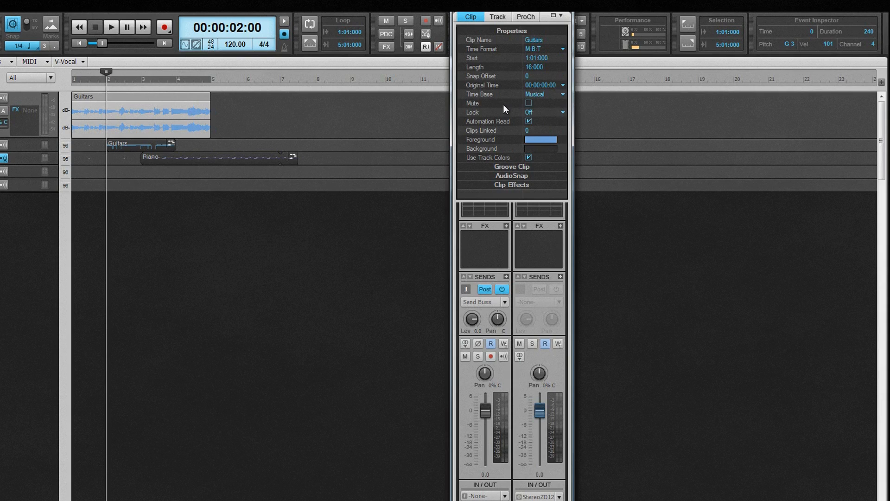
{"action": "left_click", "coordinate": [528, 103]}
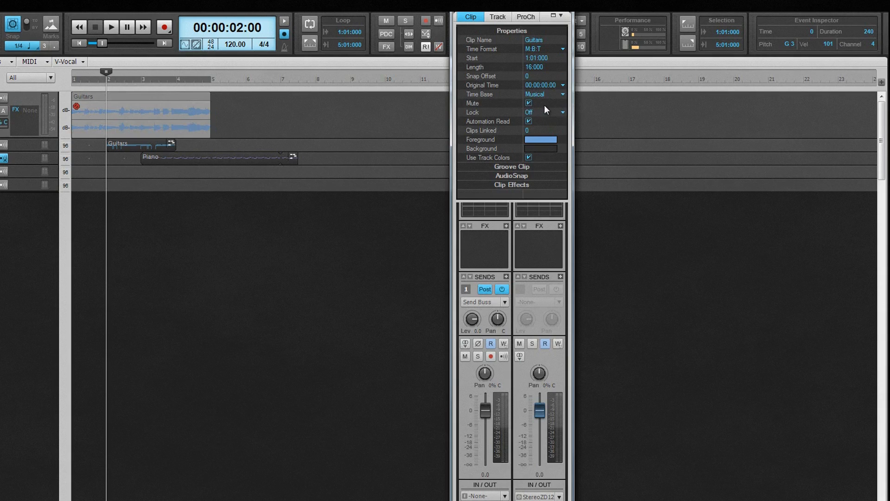
{"action": "left_click", "coordinate": [528, 102]}
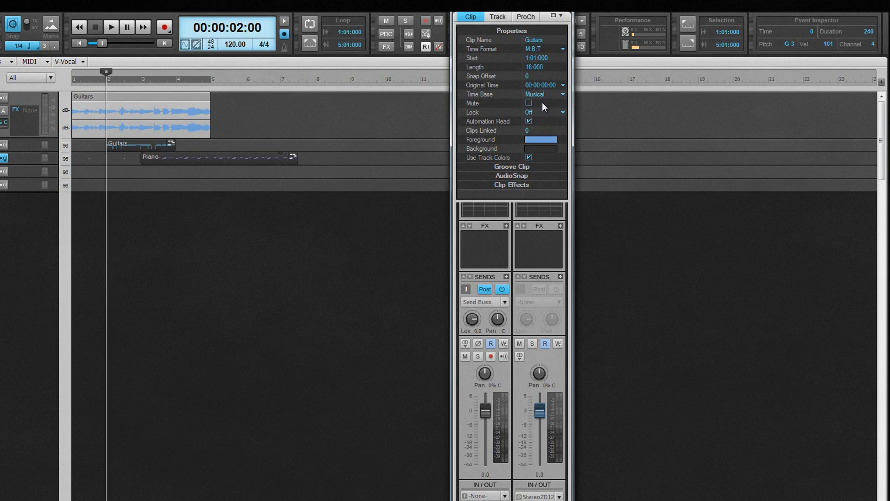
{"action": "left_click", "coordinate": [561, 111]}
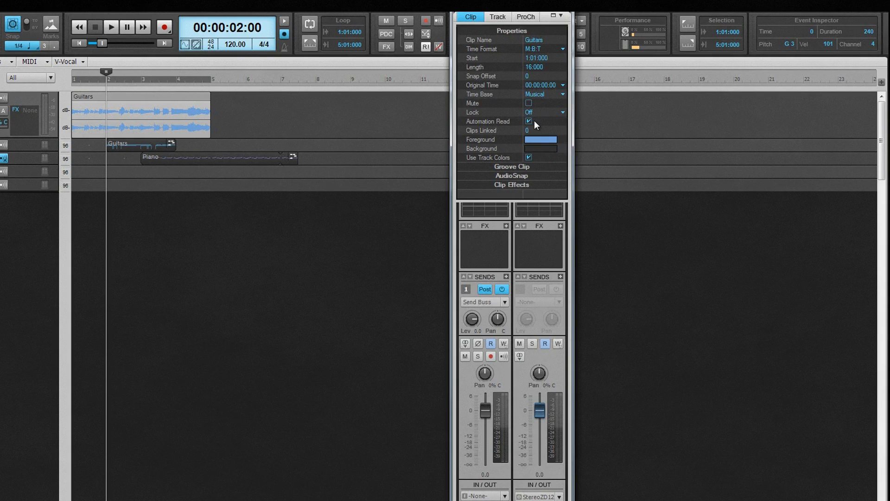
{"action": "mouse_move", "coordinate": [531, 124]}
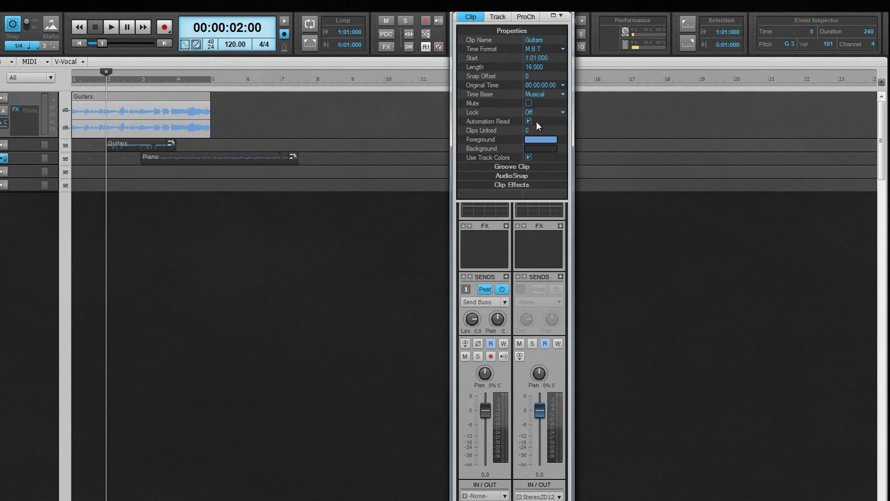
{"action": "mouse_move", "coordinate": [532, 124]}
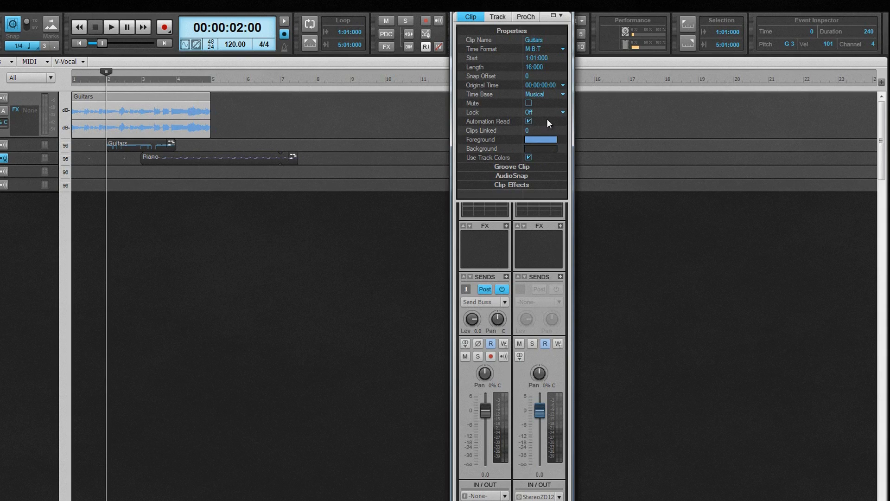
{"action": "mouse_move", "coordinate": [539, 119]}
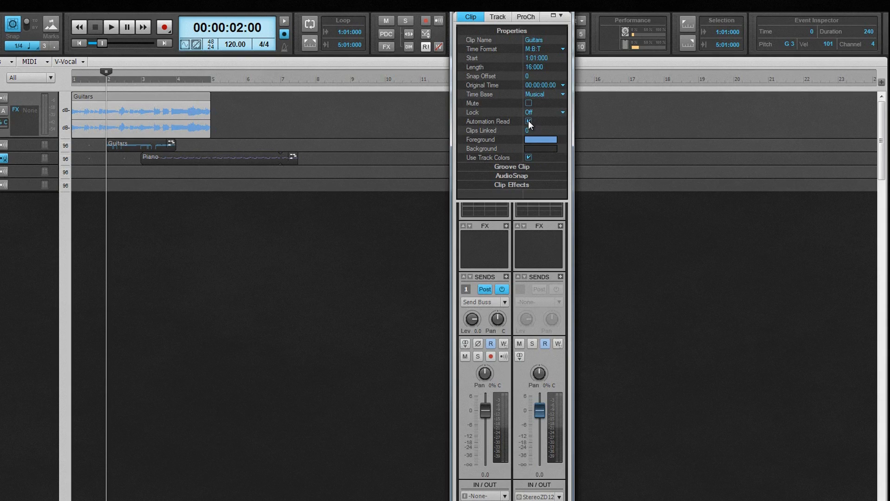
{"action": "left_click", "coordinate": [528, 121]}
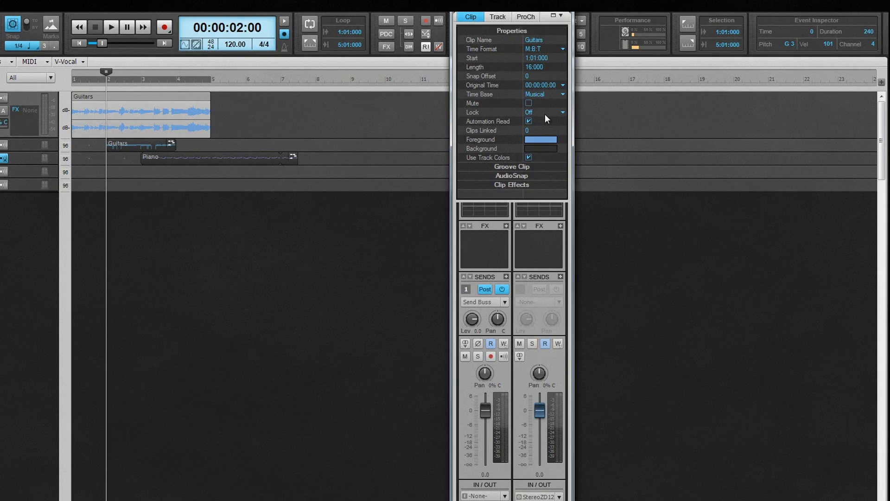
{"action": "left_click", "coordinate": [561, 139]}
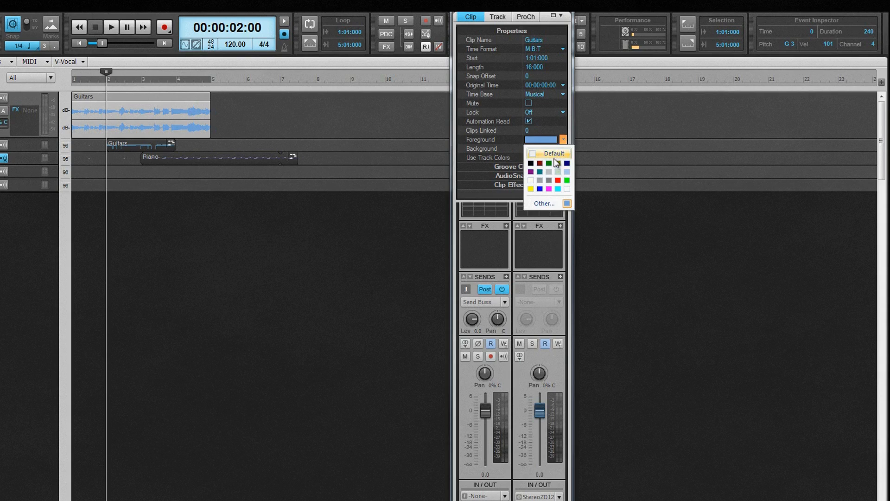
{"action": "left_click", "coordinate": [538, 164]}
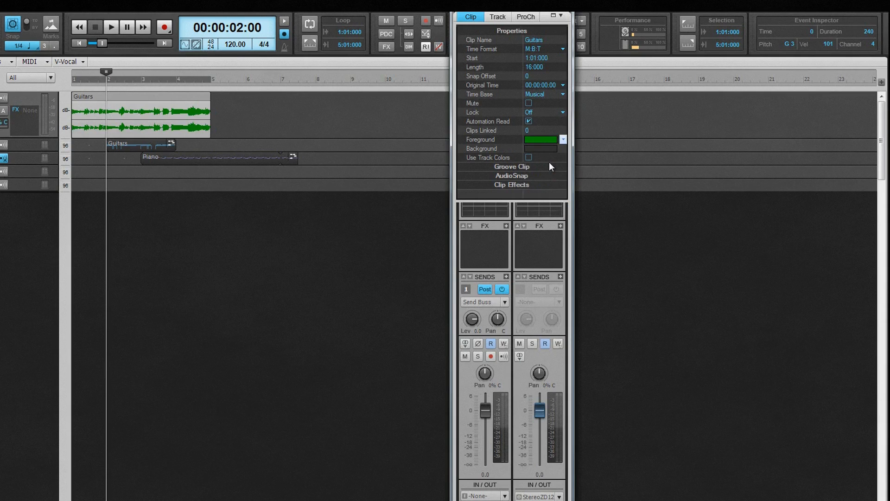
{"action": "left_click", "coordinate": [561, 148]}
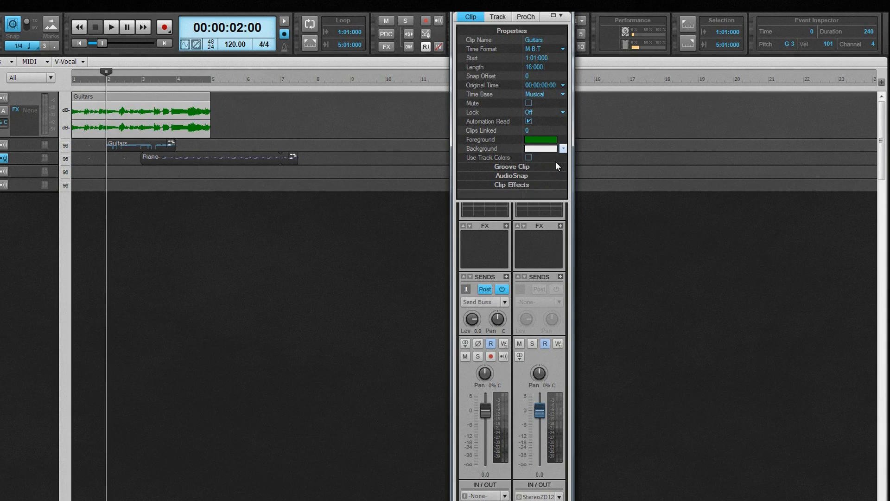
{"action": "left_click", "coordinate": [562, 139]}
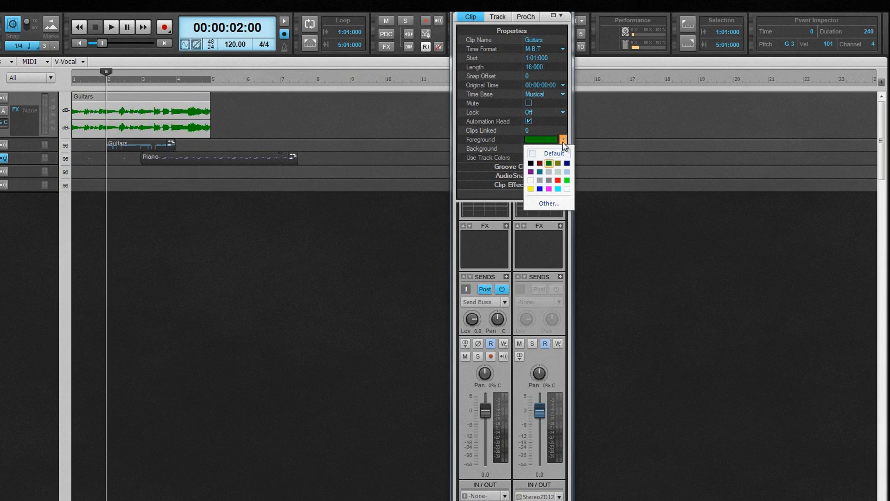
{"action": "left_click", "coordinate": [540, 172]}
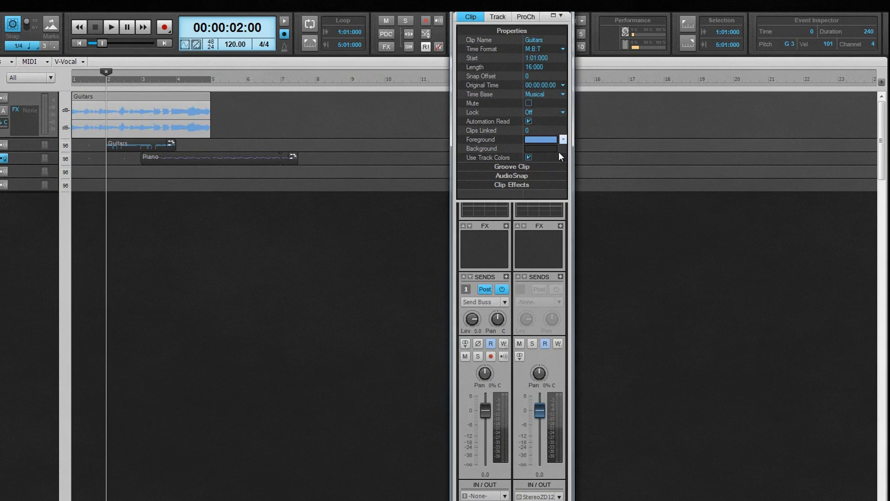
{"action": "mouse_move", "coordinate": [536, 170]}
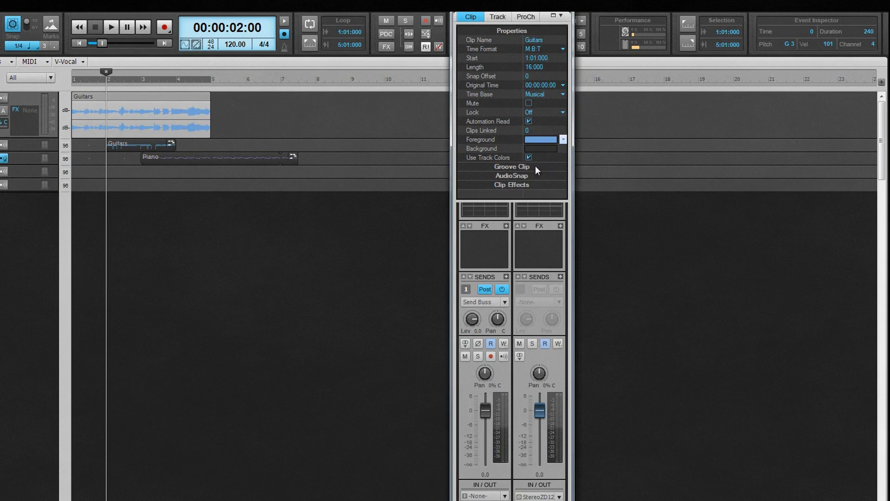
- Enable Looping on the Guitars groove clip and set Beats in Clip to 20, giving tempo 150
{"action": "left_click", "coordinate": [511, 167]}
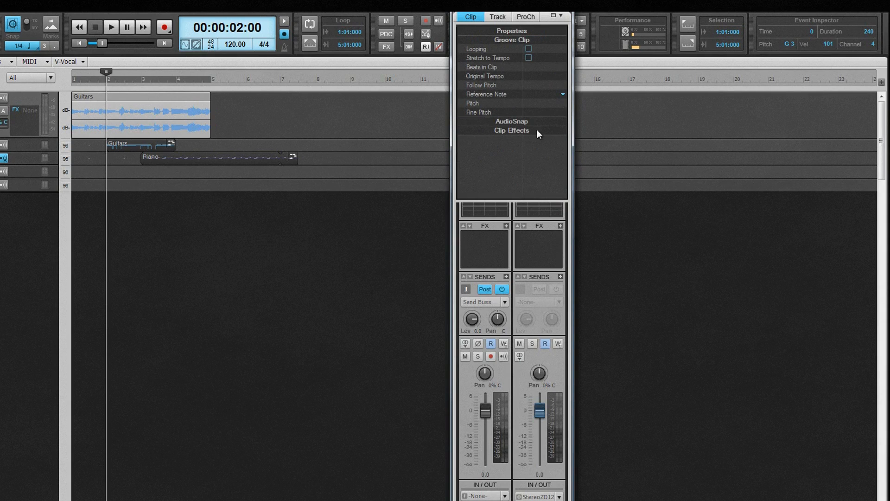
{"action": "left_click", "coordinate": [528, 49]}
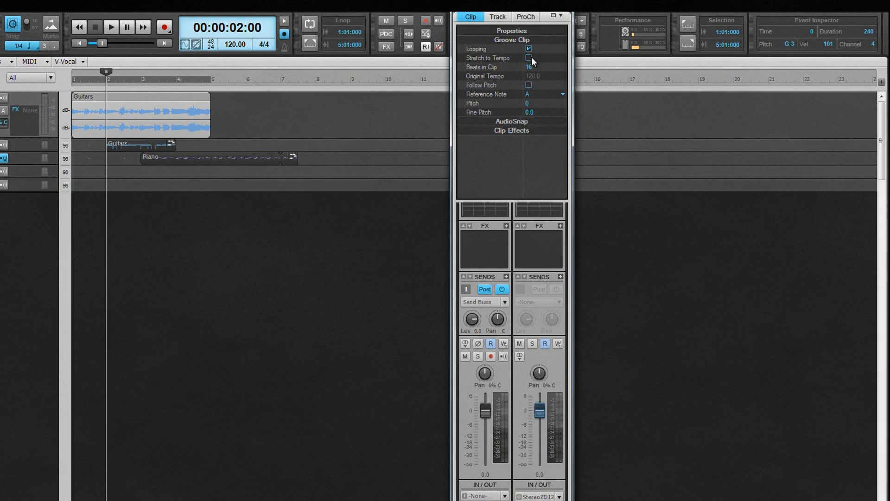
{"action": "left_click", "coordinate": [528, 57]}
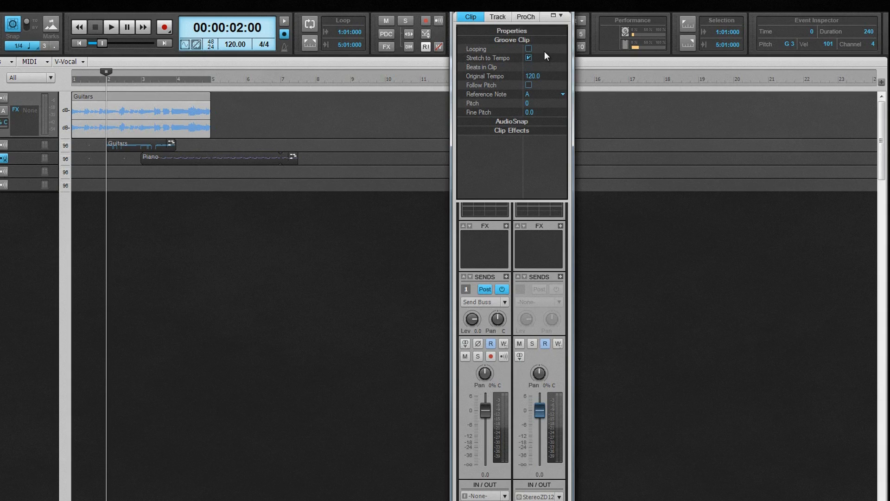
{"action": "left_click", "coordinate": [528, 49]}
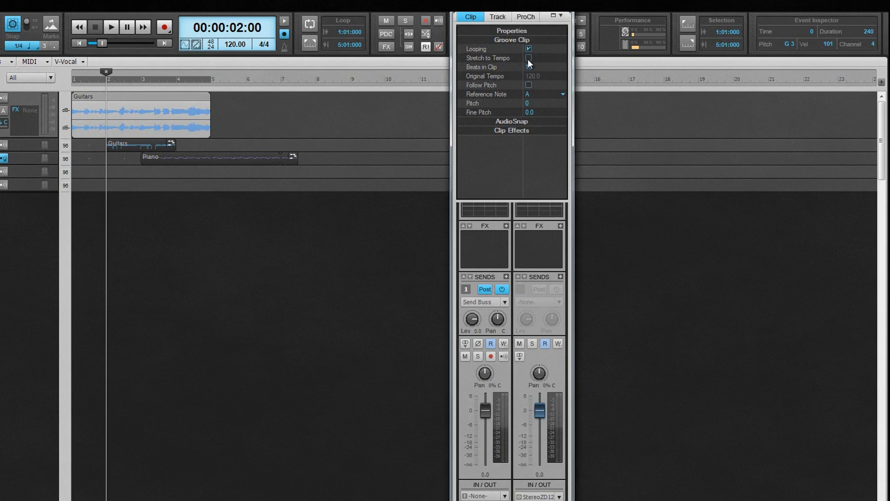
{"action": "left_click", "coordinate": [528, 58]}
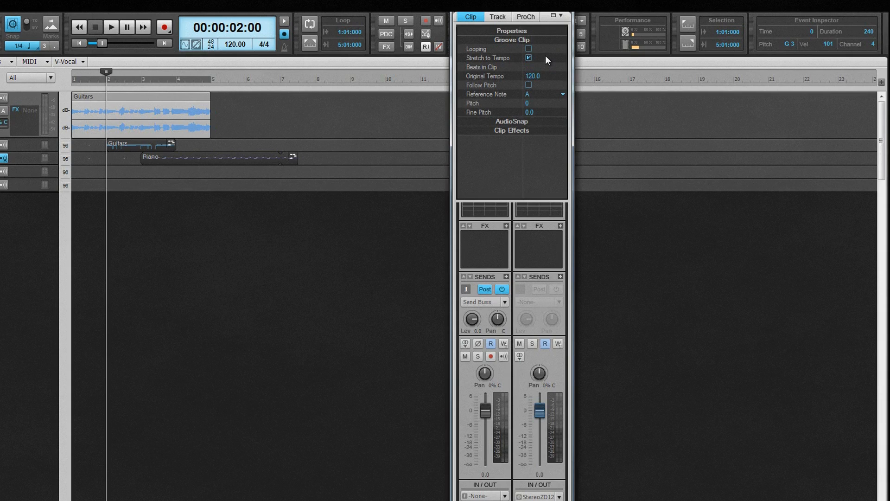
{"action": "left_click", "coordinate": [528, 48]}
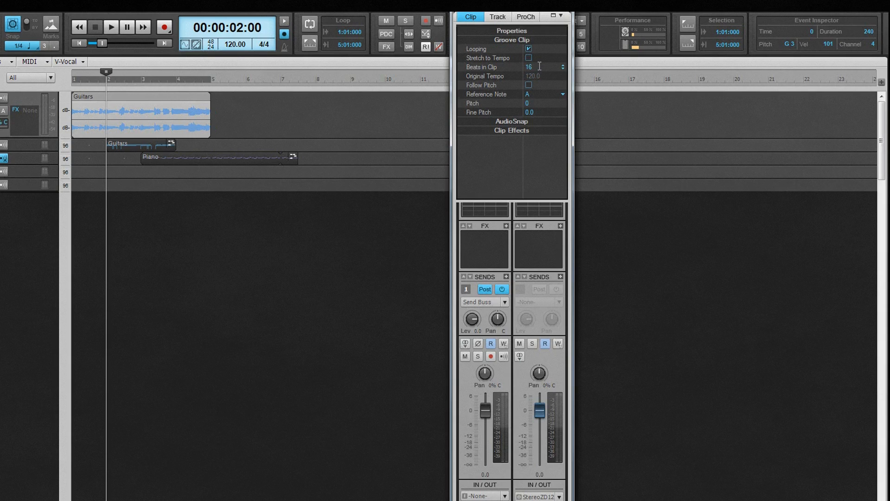
{"action": "left_click", "coordinate": [531, 67]}
{"action": "type", "text": "20"}
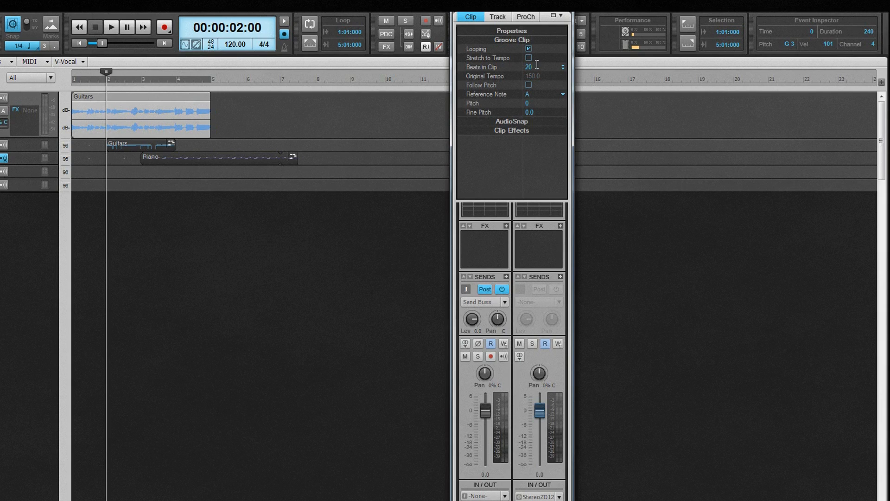
{"action": "double_click", "coordinate": [528, 66]}
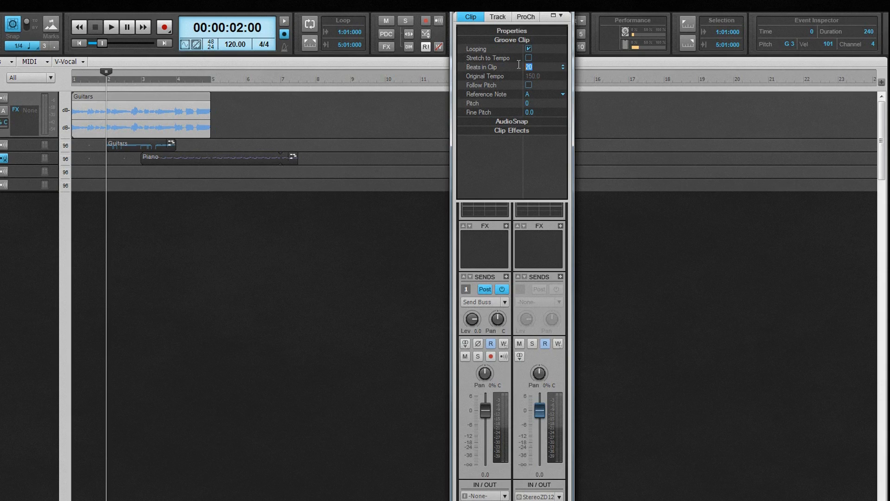
- Return the clip to 16 beats, with reference note G and pitch -2
{"action": "type", "text": "16"}
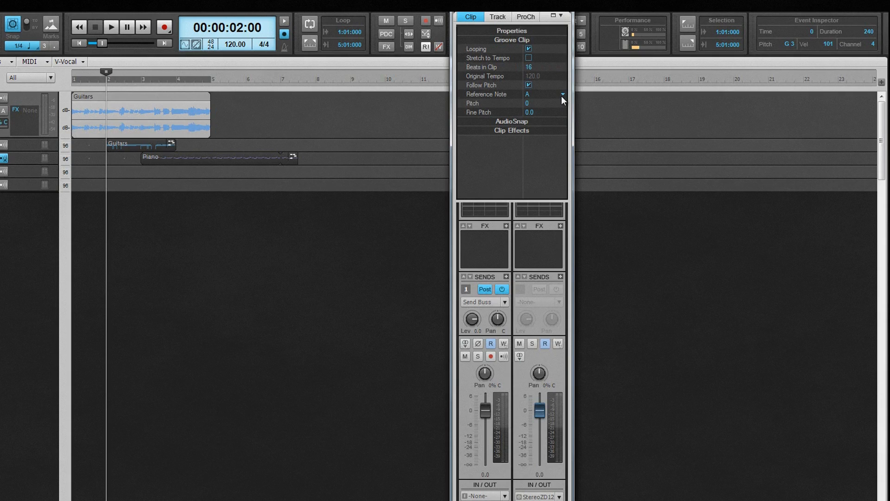
{"action": "left_click", "coordinate": [560, 94]}
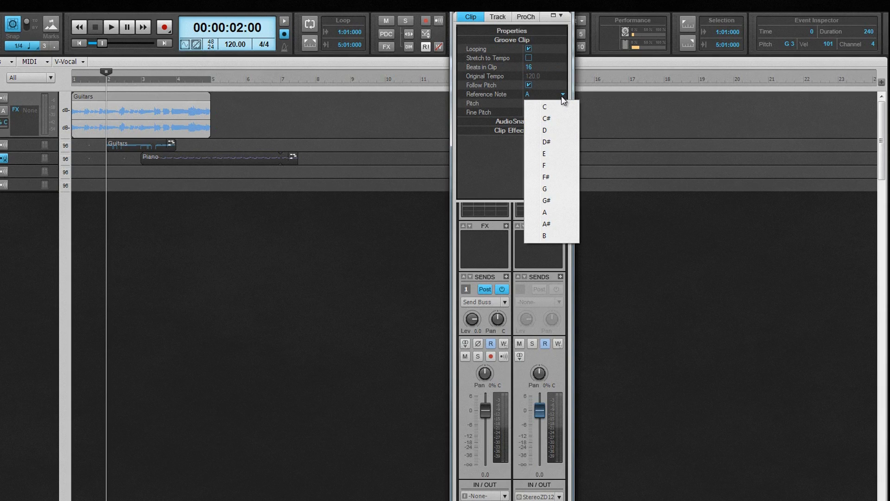
{"action": "left_click", "coordinate": [544, 189]}
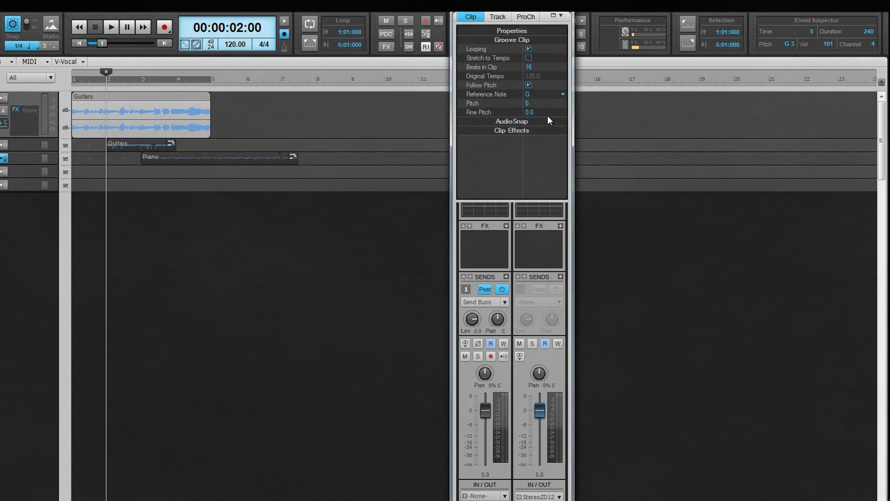
{"action": "left_click", "coordinate": [527, 103]}
{"action": "type", "text": "-2"}
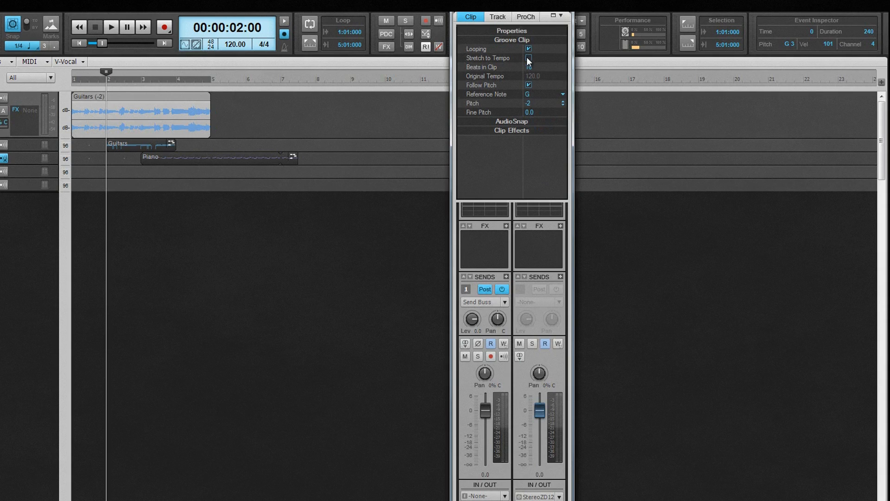
{"action": "left_click", "coordinate": [528, 48]}
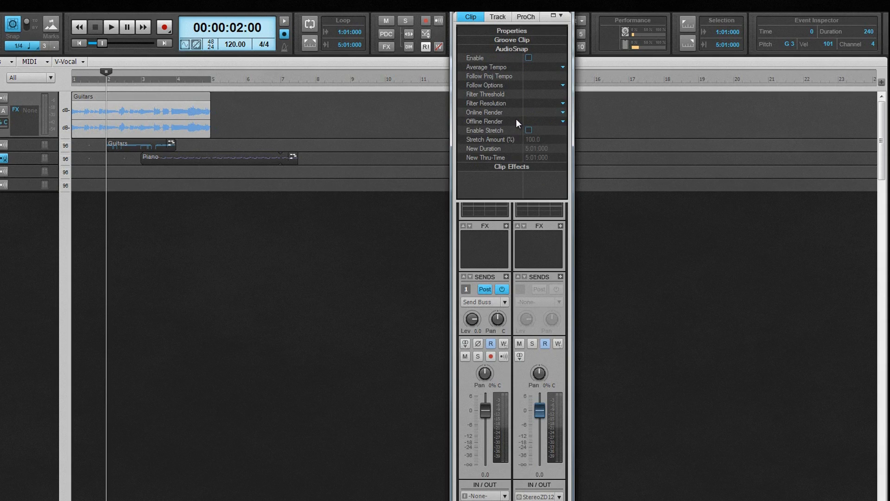
- Enable AudioSnap on Guitars and set the Guitar track's Edit Filter to Audio Transients
{"action": "left_click", "coordinate": [528, 58]}
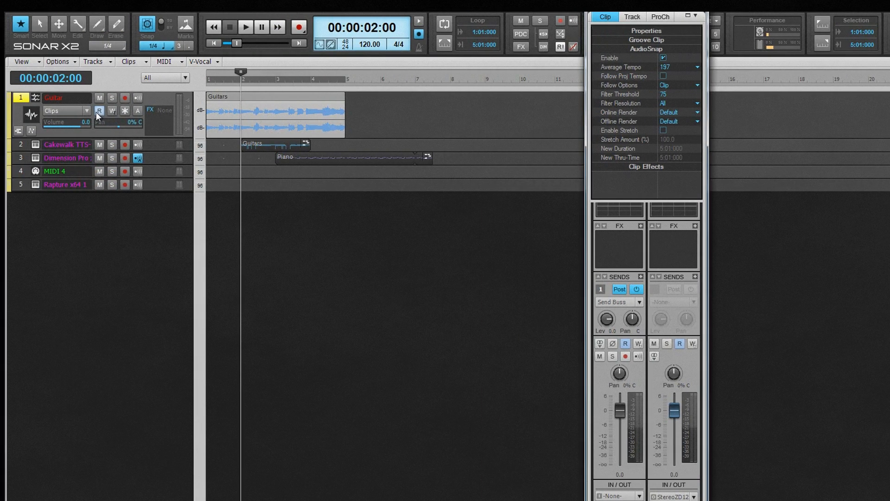
{"action": "left_click", "coordinate": [64, 111]}
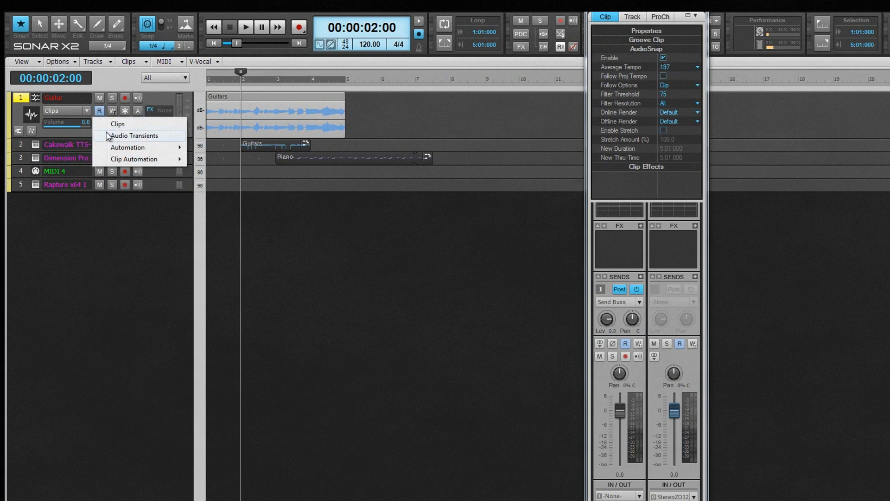
{"action": "left_click", "coordinate": [136, 135]}
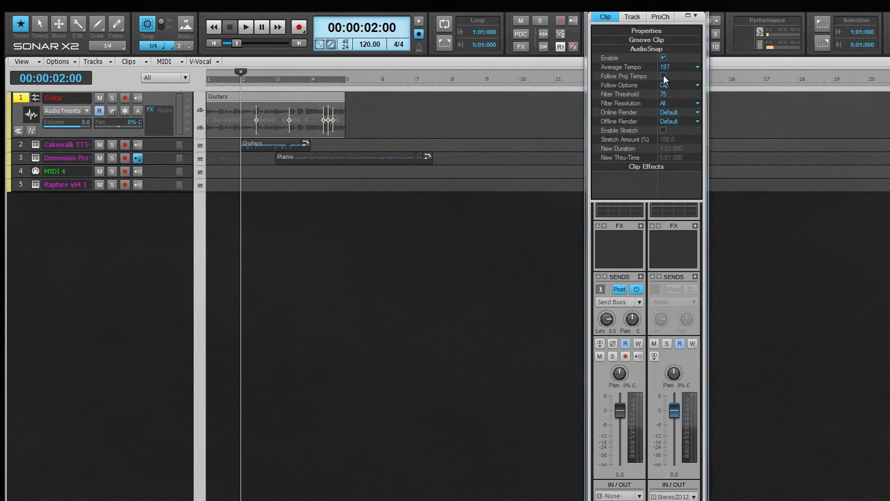
- Set the Guitars clip's AudioSnap Filter Resolution to 1/2, with threshold at 30
{"action": "left_click", "coordinate": [695, 67]}
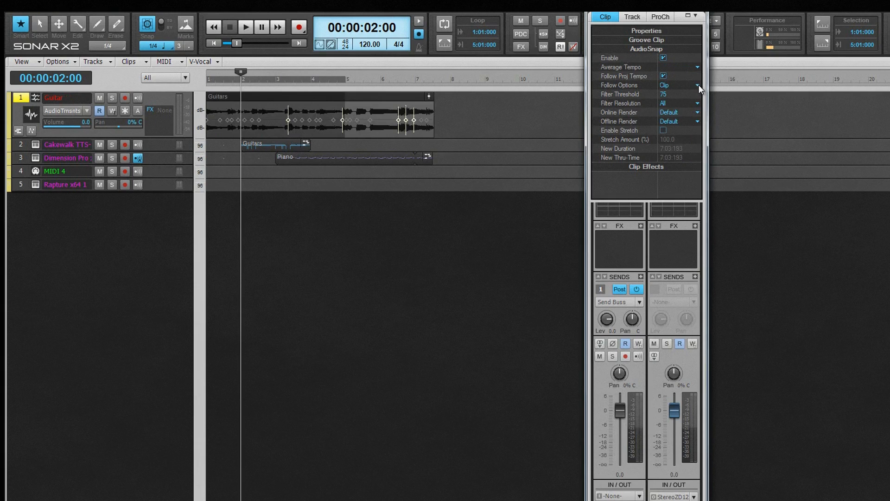
{"action": "left_click", "coordinate": [697, 85]}
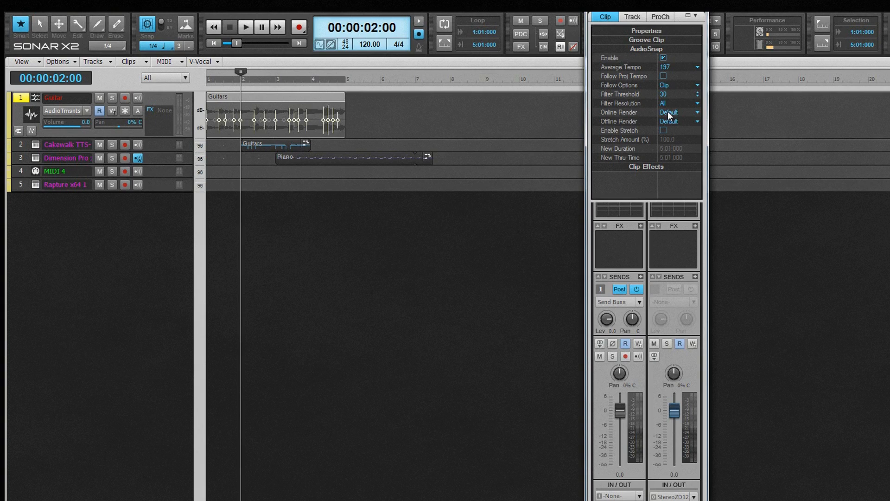
{"action": "left_click", "coordinate": [696, 103]}
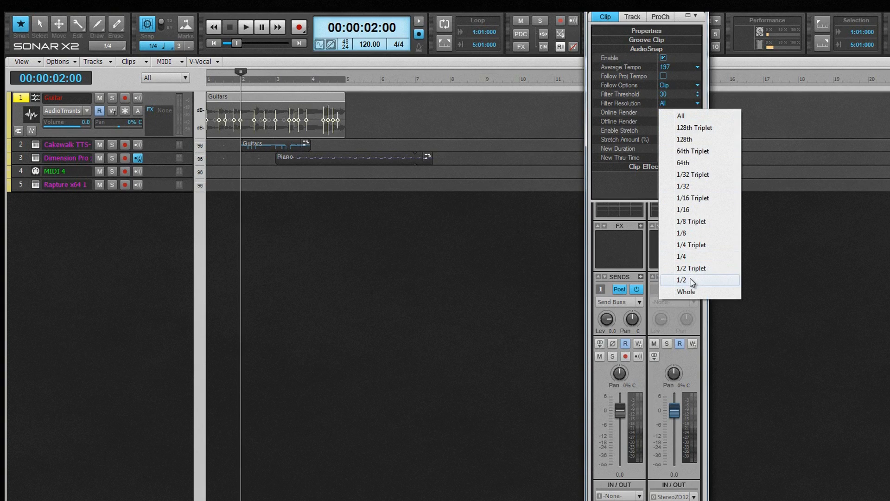
{"action": "left_click", "coordinate": [684, 279]}
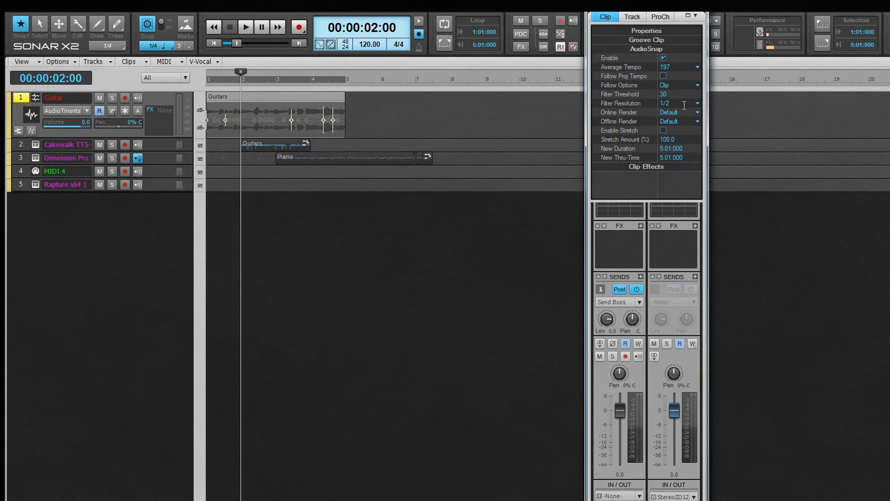
{"action": "mouse_move", "coordinate": [698, 118]}
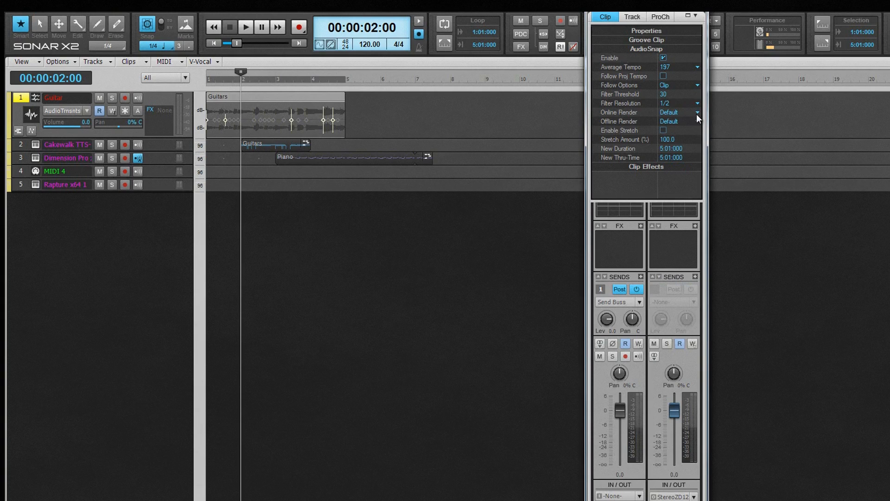
- Keep the Default online render algorithm and enable AudioSnap stretching (100%) on the Guitars clip
{"action": "left_click", "coordinate": [697, 112]}
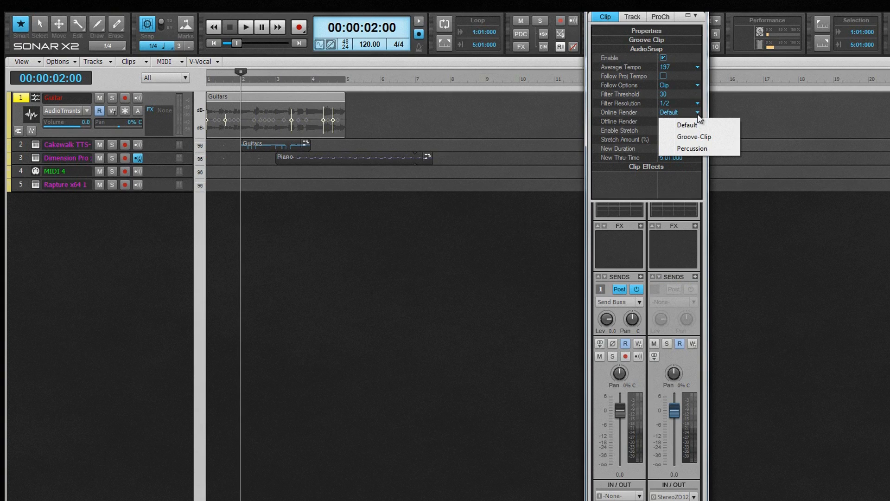
{"action": "left_click", "coordinate": [696, 122]}
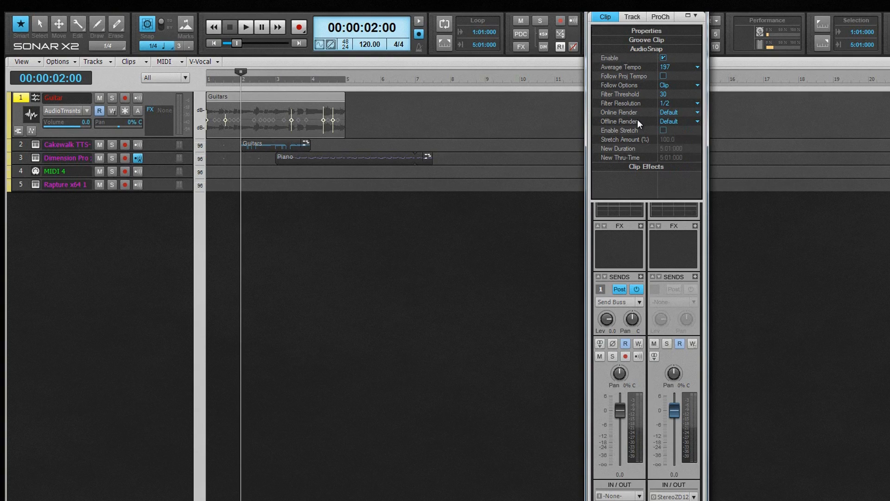
{"action": "mouse_move", "coordinate": [678, 137]}
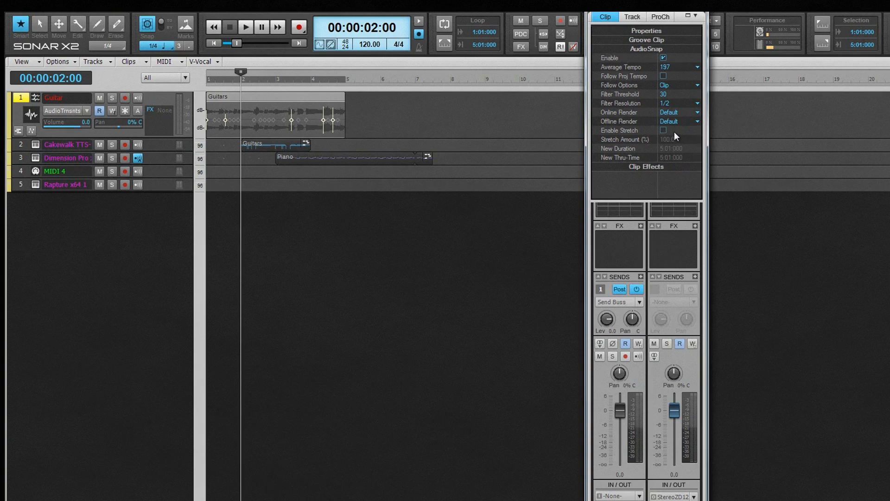
{"action": "left_click", "coordinate": [662, 130]}
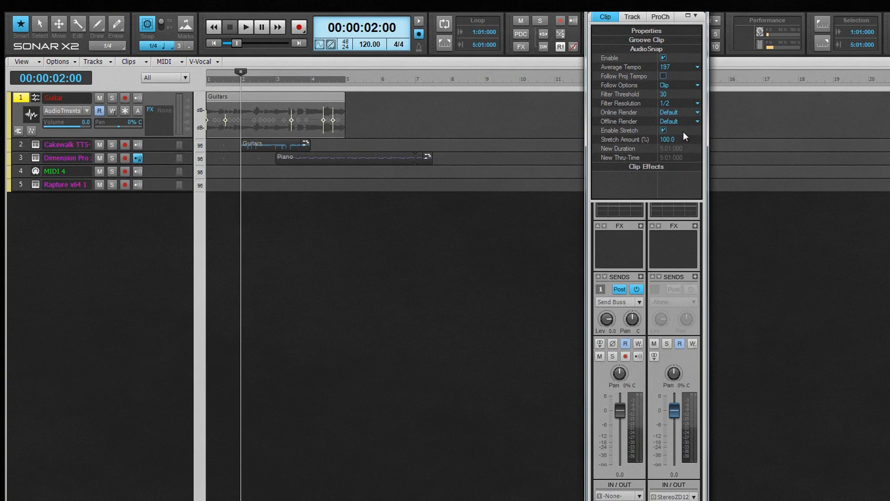
{"action": "mouse_move", "coordinate": [685, 136]}
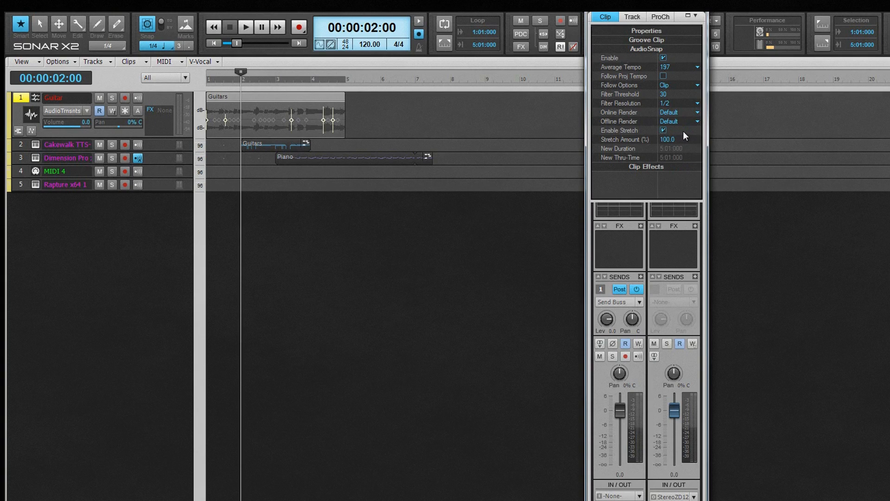
{"action": "mouse_move", "coordinate": [690, 135]}
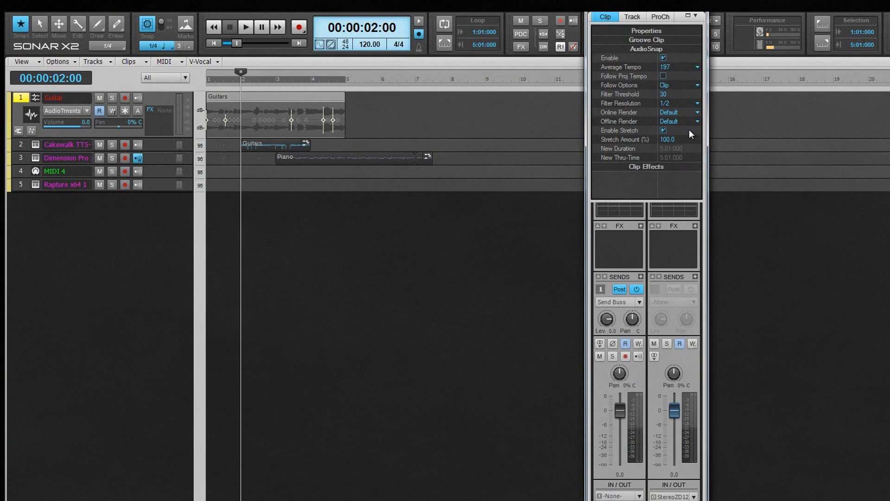
{"action": "left_click", "coordinate": [663, 130]}
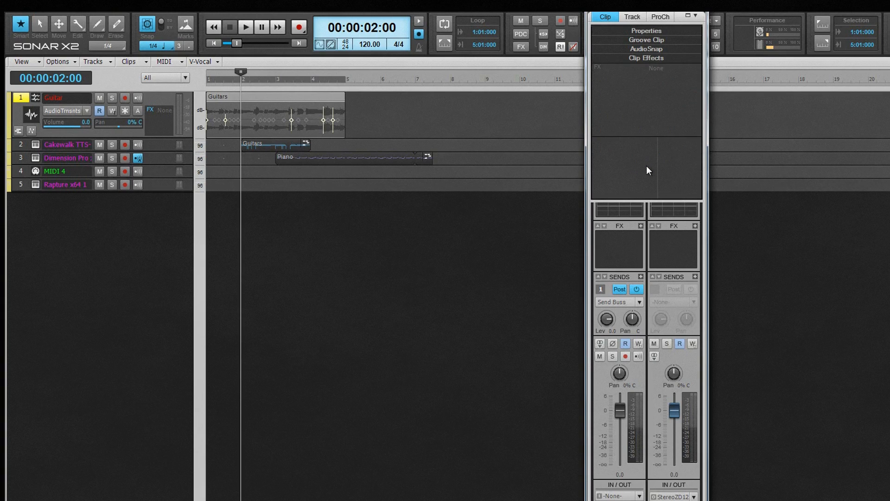
{"action": "mouse_move", "coordinate": [647, 167]}
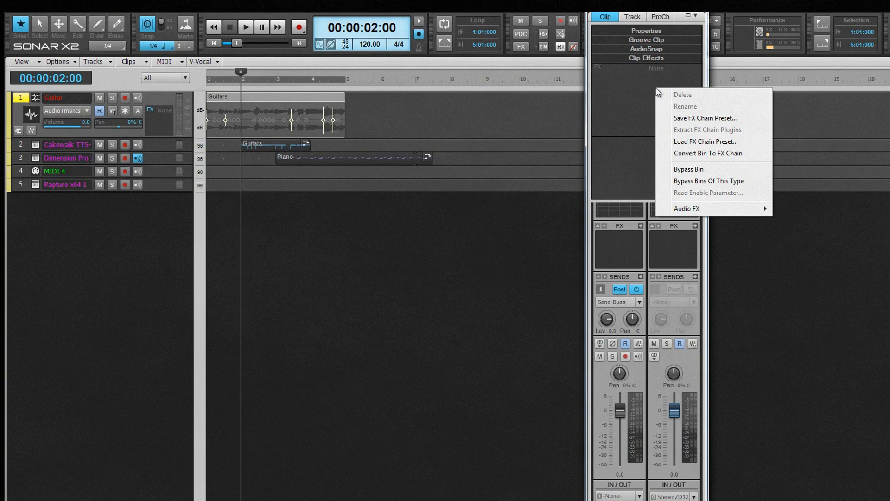
{"action": "mouse_move", "coordinate": [634, 100]}
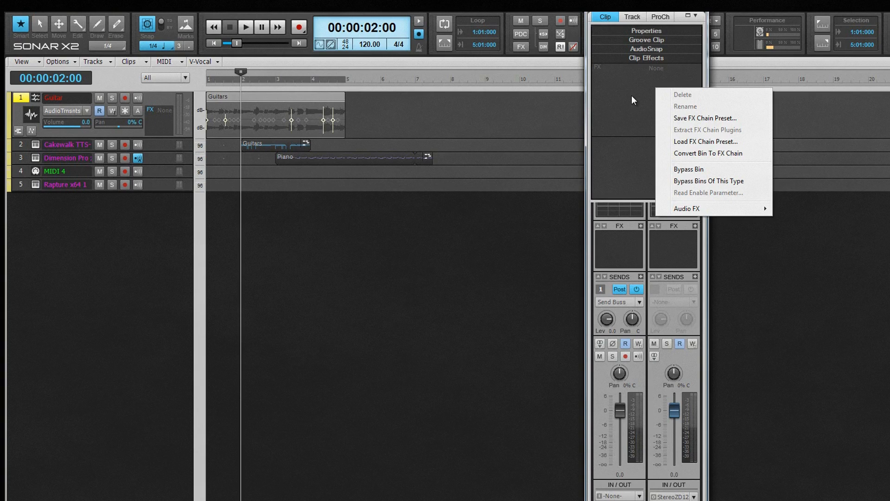
- Dismiss the context menu of the Guitars clip's empty Clip Effects bin
{"action": "left_click", "coordinate": [631, 17]}
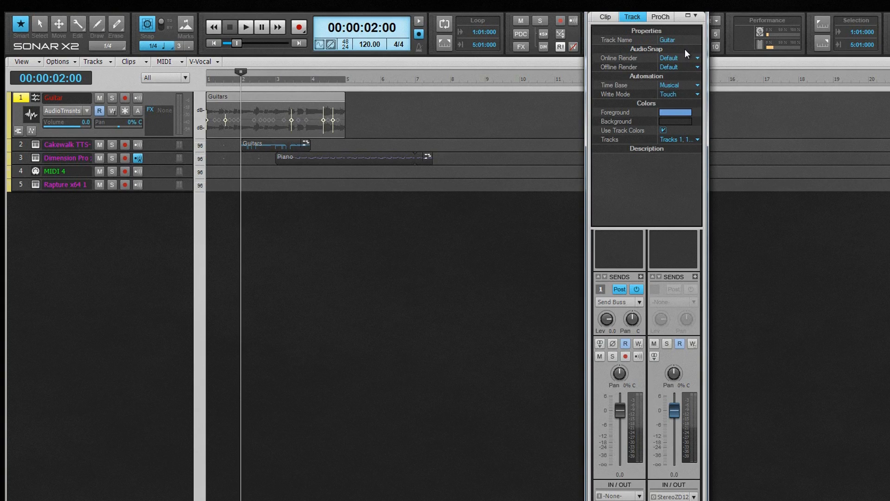
{"action": "mouse_move", "coordinate": [154, 150]}
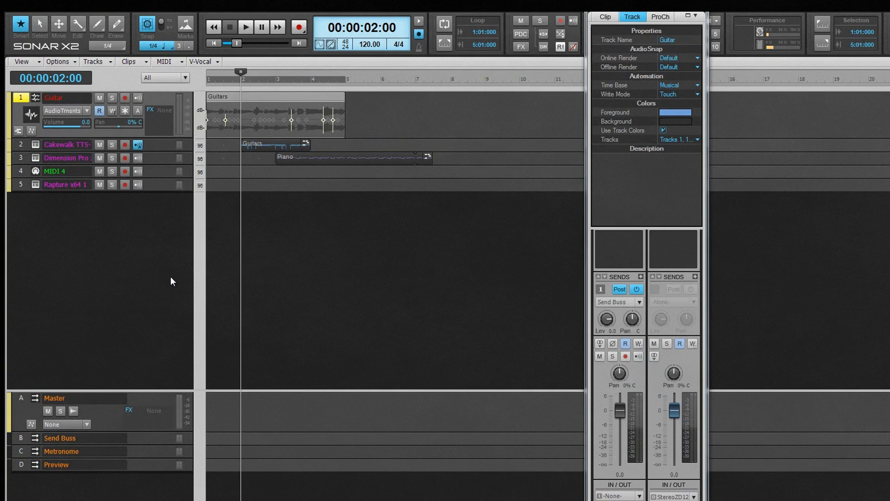
{"action": "mouse_move", "coordinate": [683, 45]}
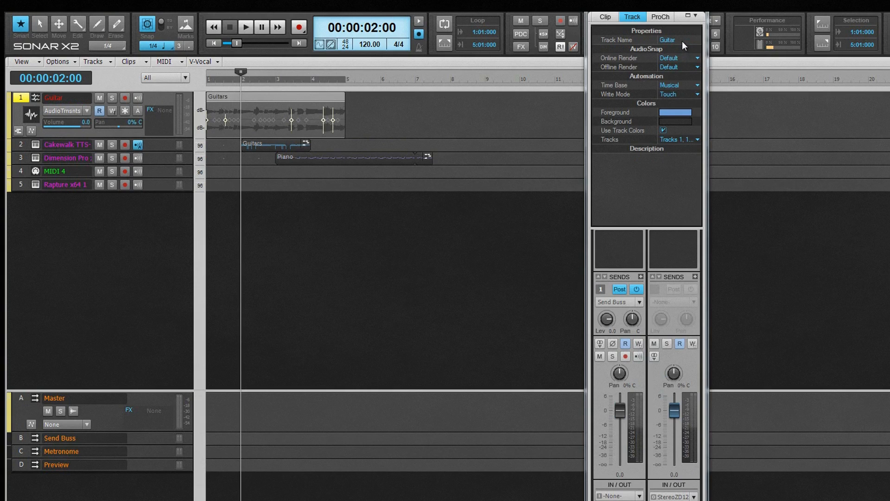
- Append 'One' to the Guitar track name so it reads 'Guitar One'
{"action": "left_click", "coordinate": [672, 40]}
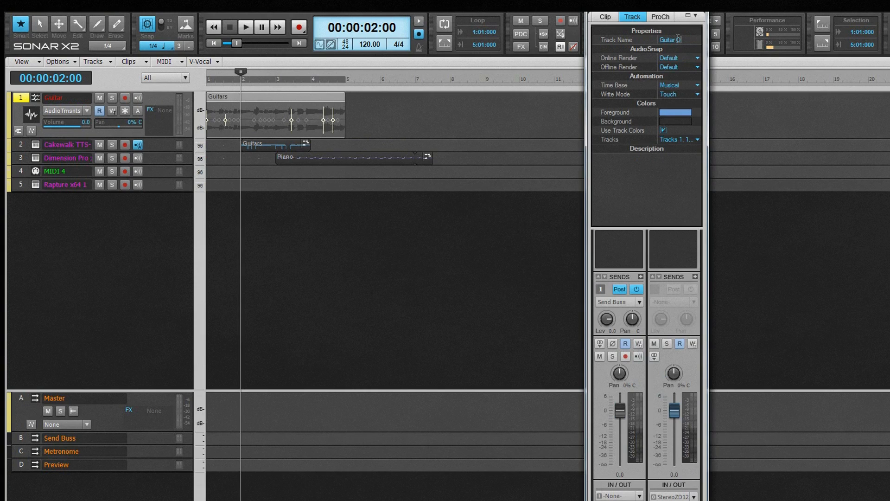
{"action": "type", "text": "One"}
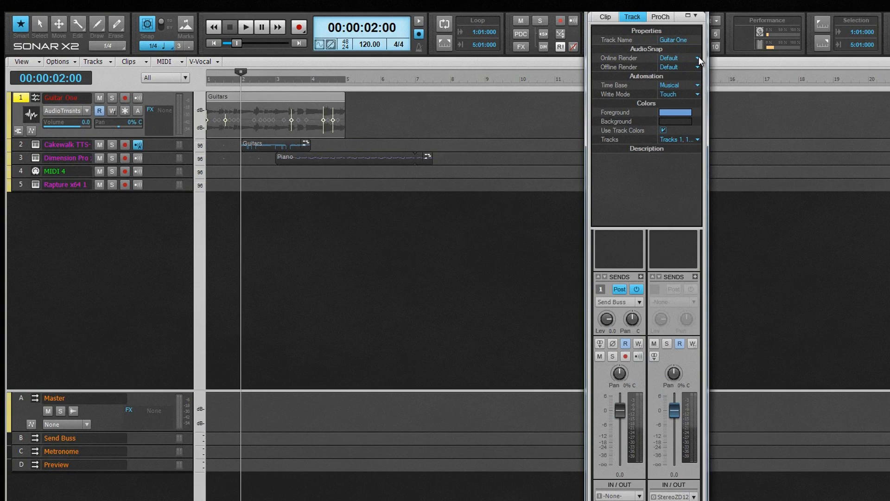
{"action": "mouse_move", "coordinate": [642, 59]}
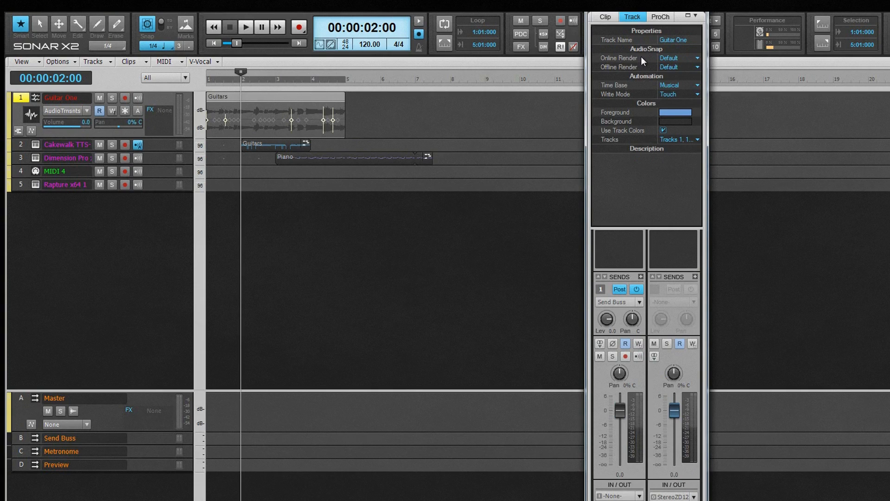
{"action": "left_click", "coordinate": [696, 66]}
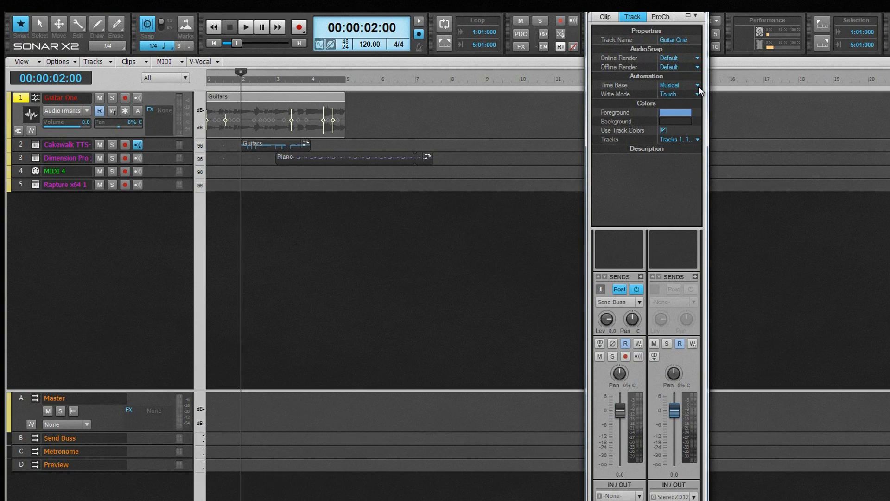
{"action": "left_click", "coordinate": [696, 86]}
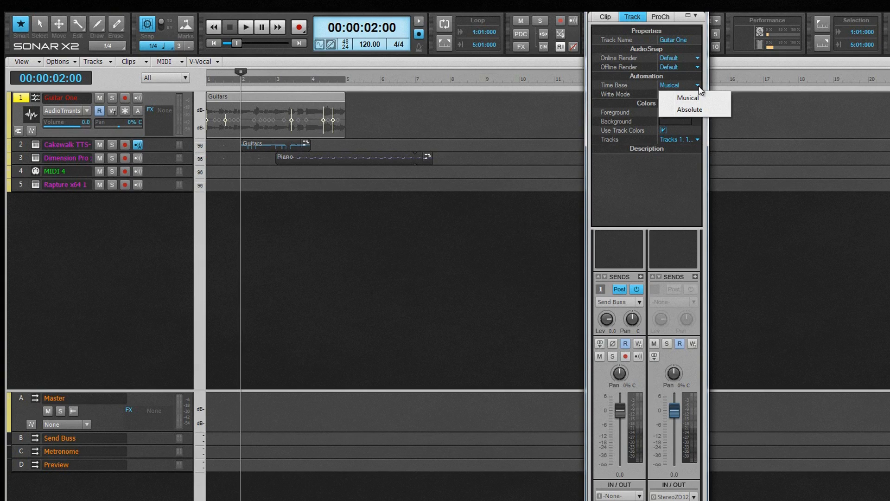
{"action": "mouse_move", "coordinate": [646, 90]}
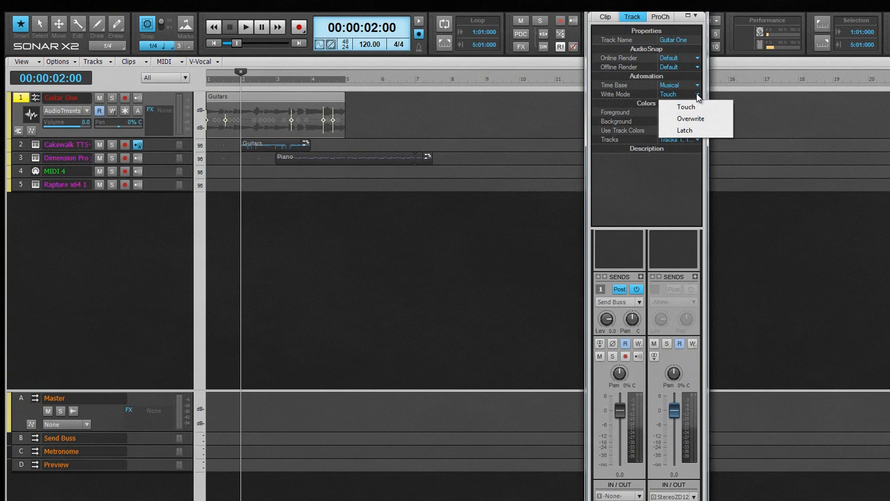
{"action": "left_click", "coordinate": [685, 106]}
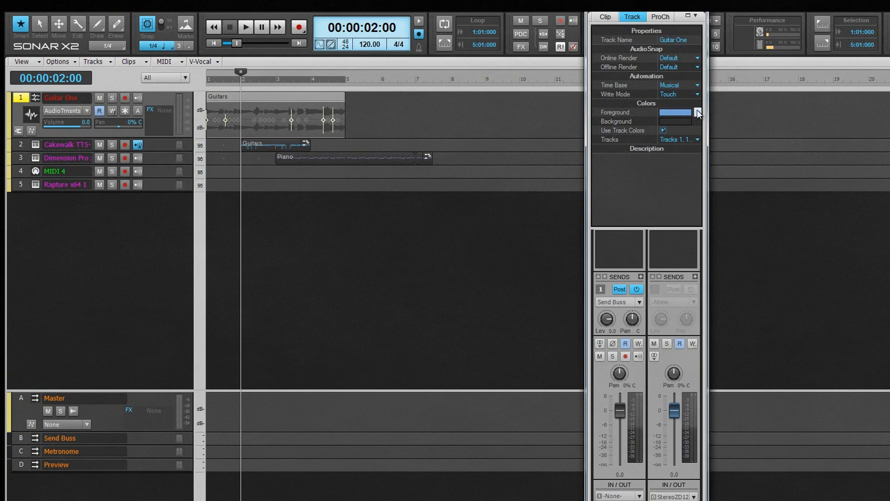
- Turn off Use Track Colors and set Guitar One's description to 'Strat Bridge PU'
{"action": "left_click", "coordinate": [697, 112]}
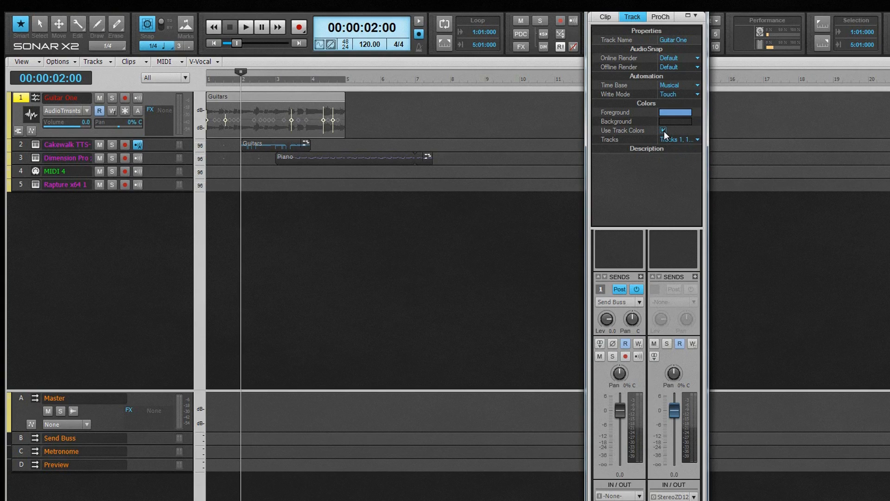
{"action": "left_click", "coordinate": [696, 139]}
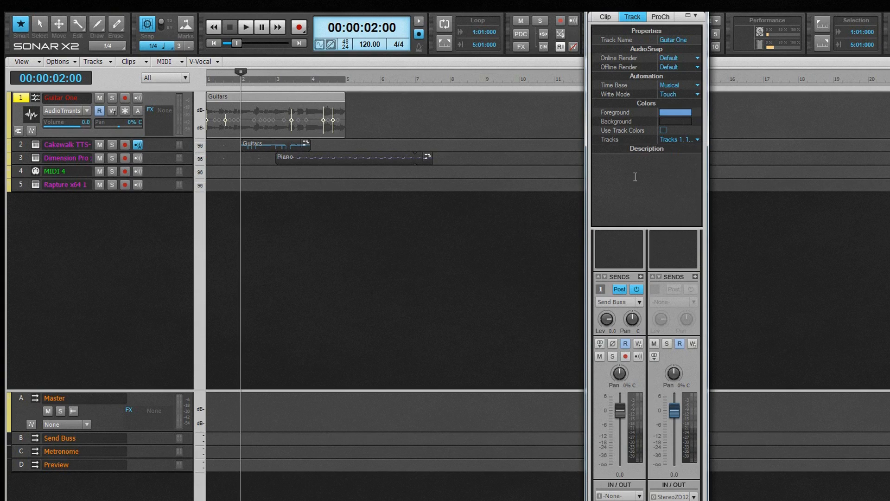
{"action": "type", "text": "Strat Bridge PU"}
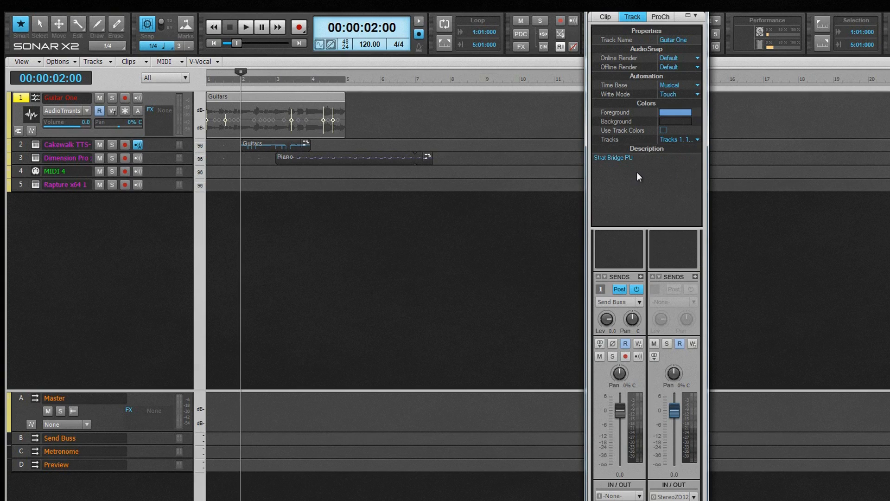
{"action": "left_click", "coordinate": [658, 16]}
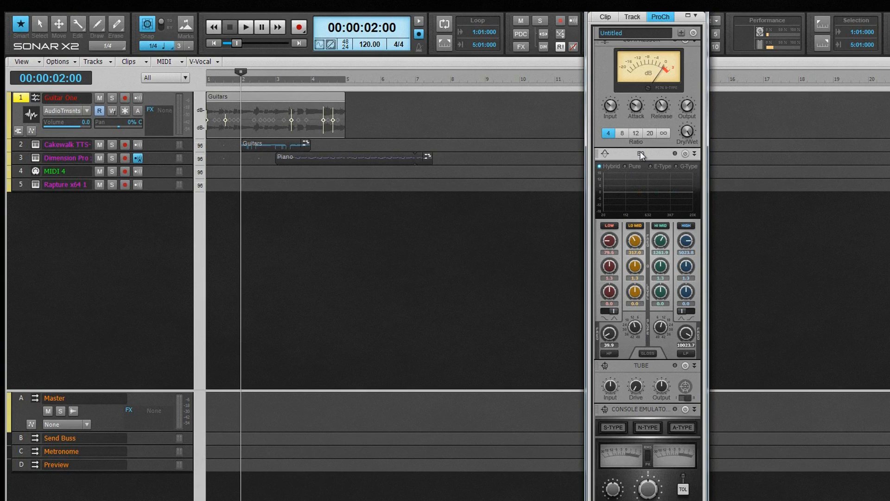
- Bring up the Insert Module menu from a ProChannel module header on Guitar One
{"action": "right_click", "coordinate": [639, 155]}
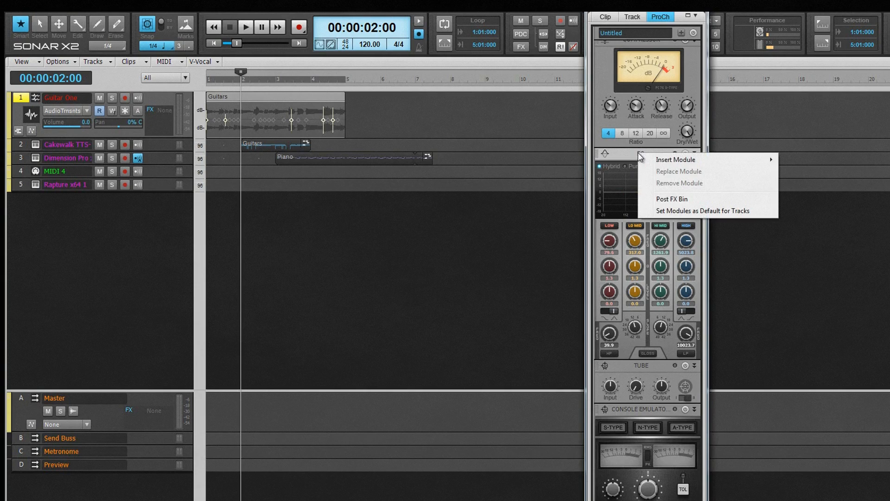